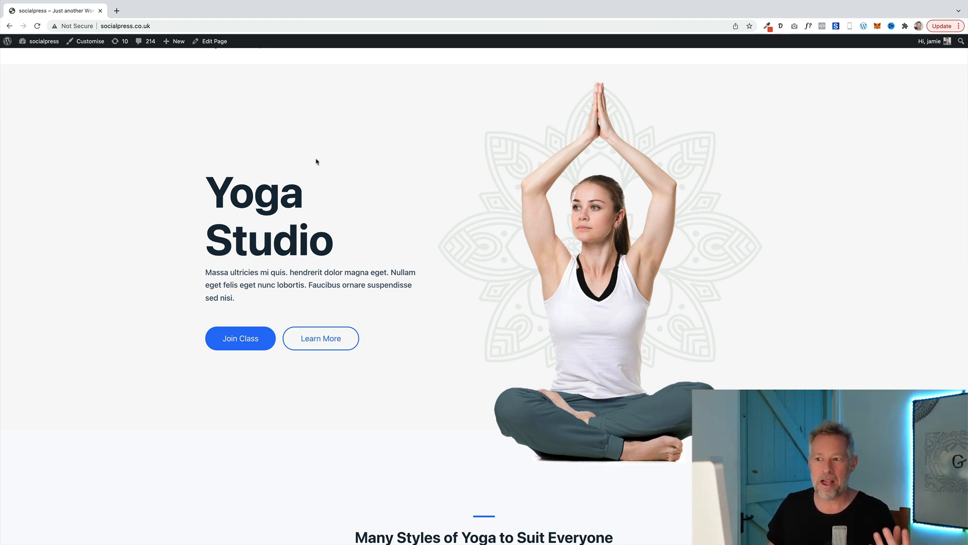
Read down through the Blocks Animation plugin's description on WordPress.org
scroll(down, 3)
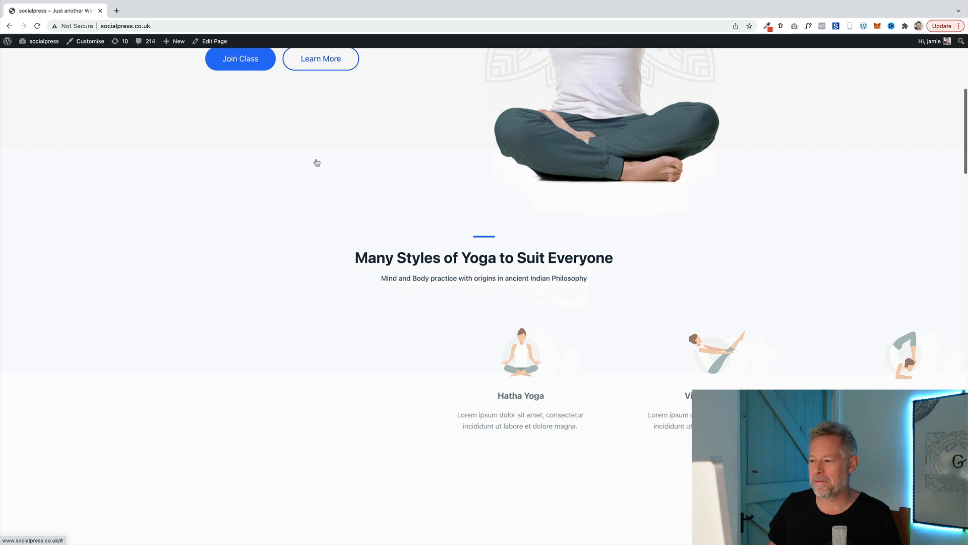
scroll(down, 3)
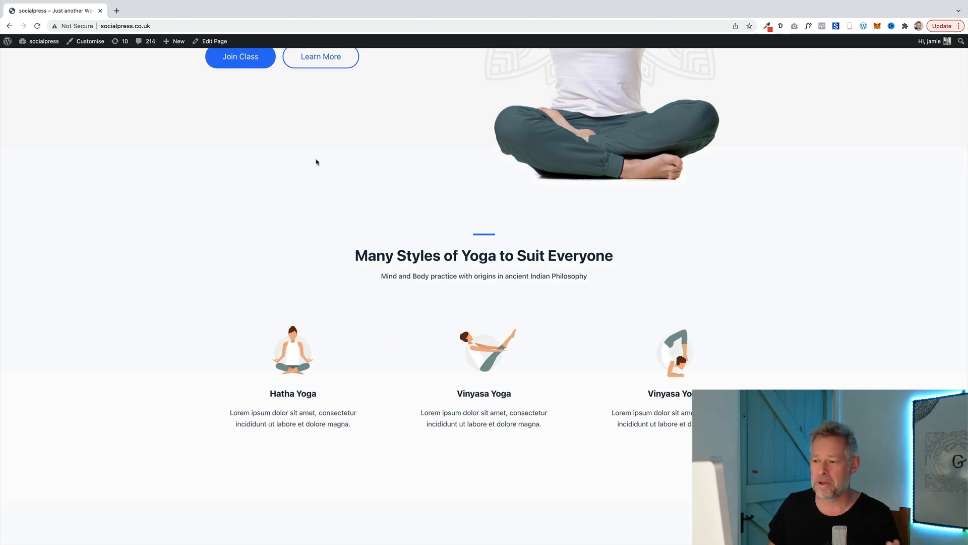
scroll(down, 3)
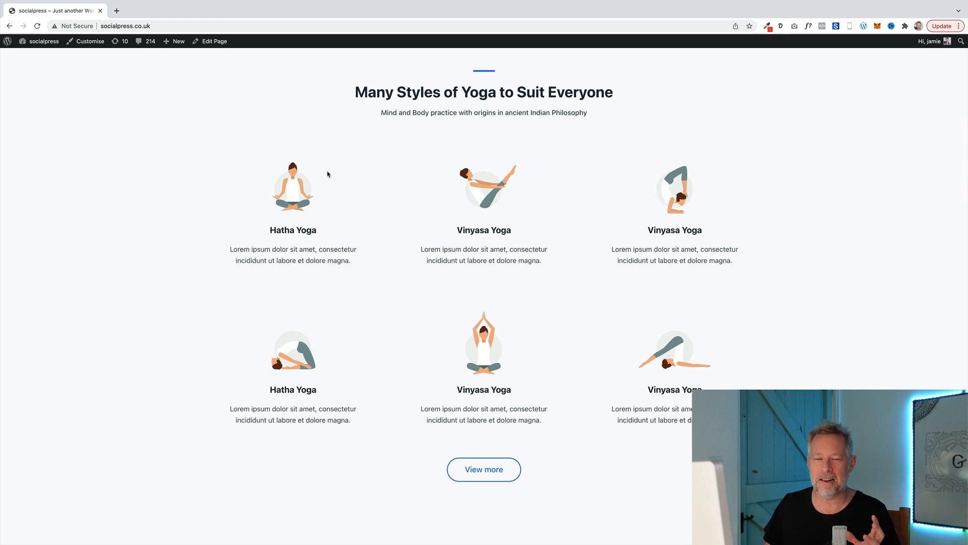
scroll(down, 3)
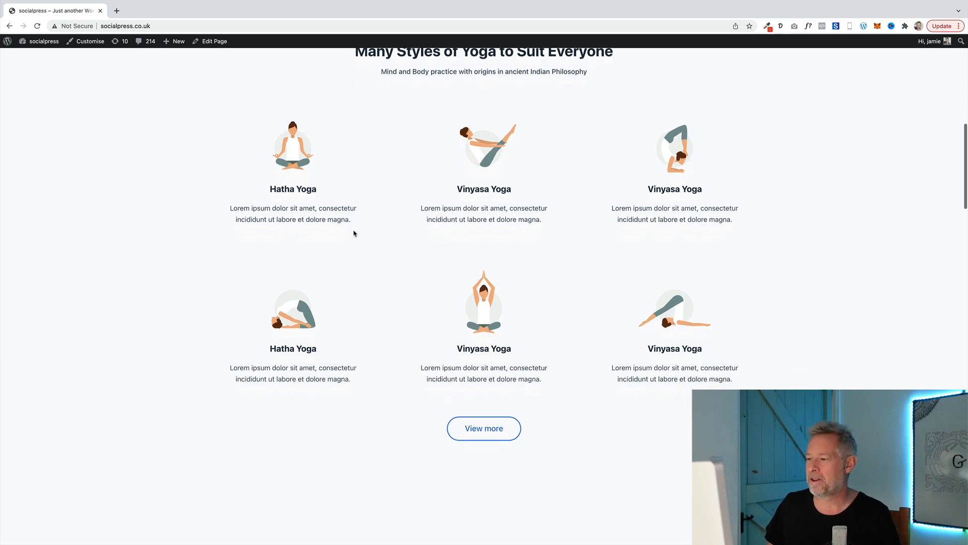
scroll(down, 3)
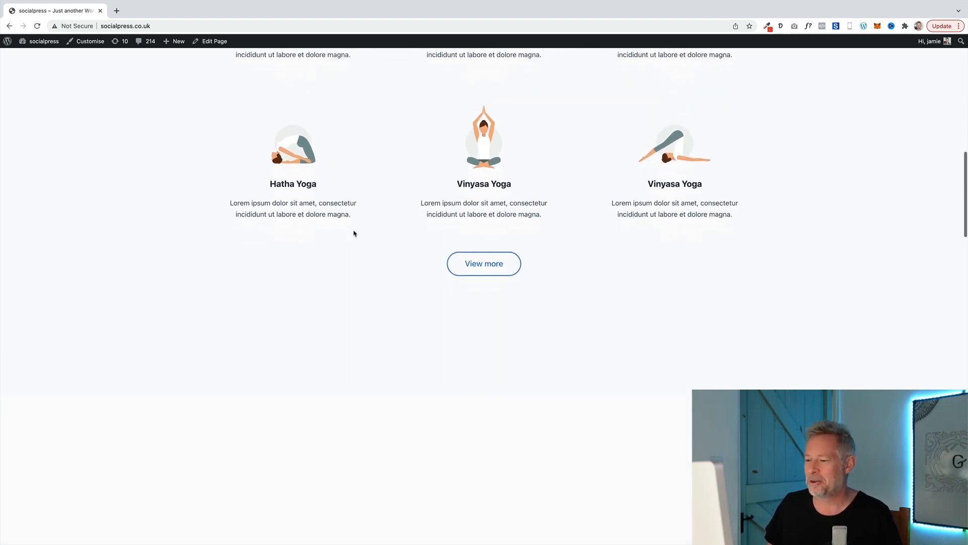
scroll(down, 3)
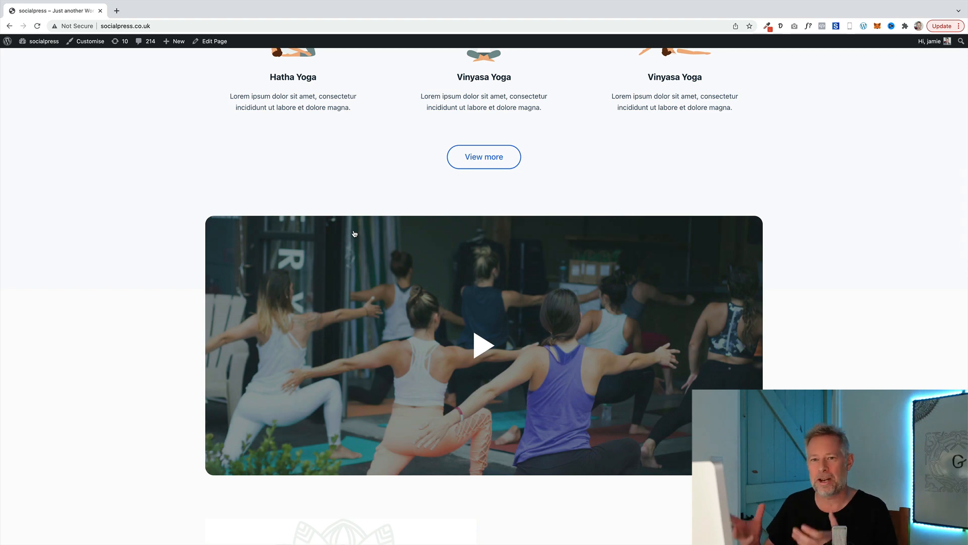
scroll(down, 3)
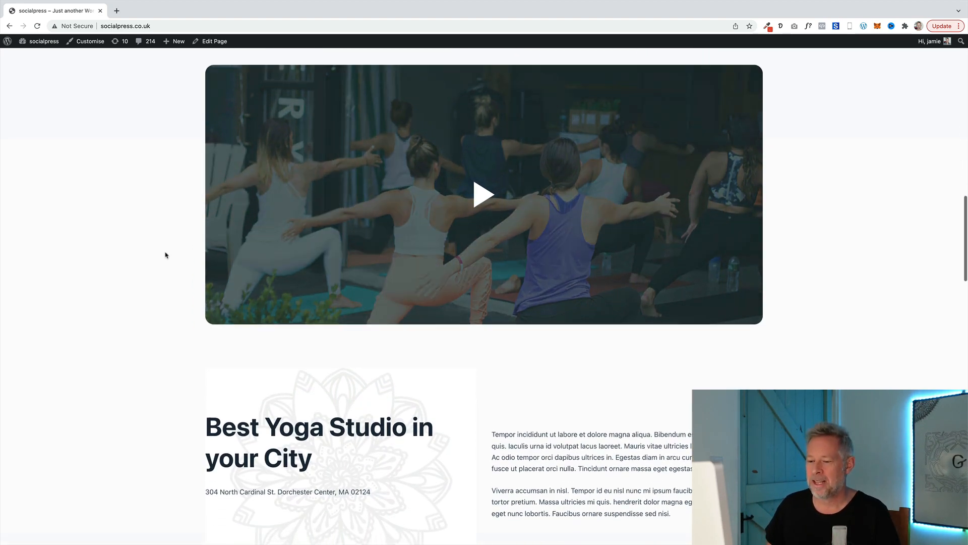
scroll(down, 3)
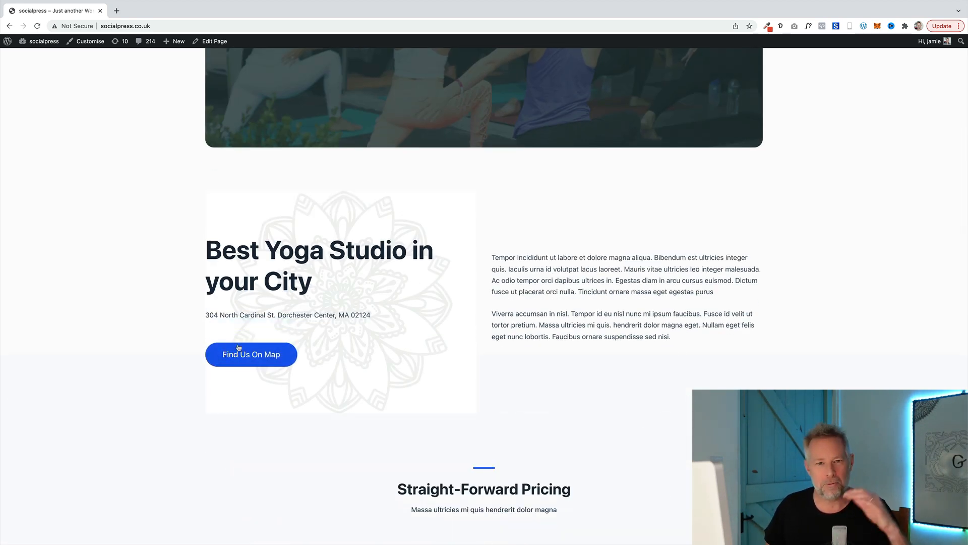
scroll(down, 3)
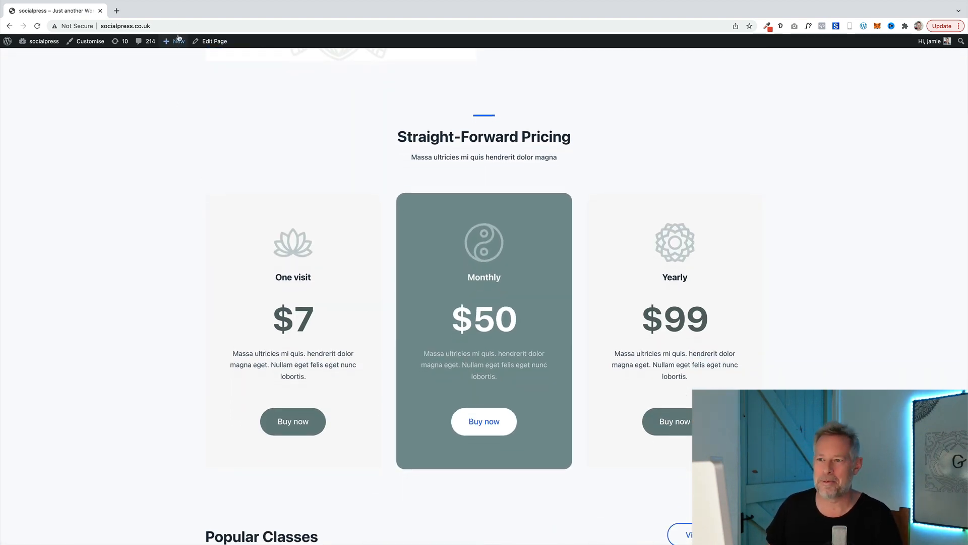
scroll(down, 3)
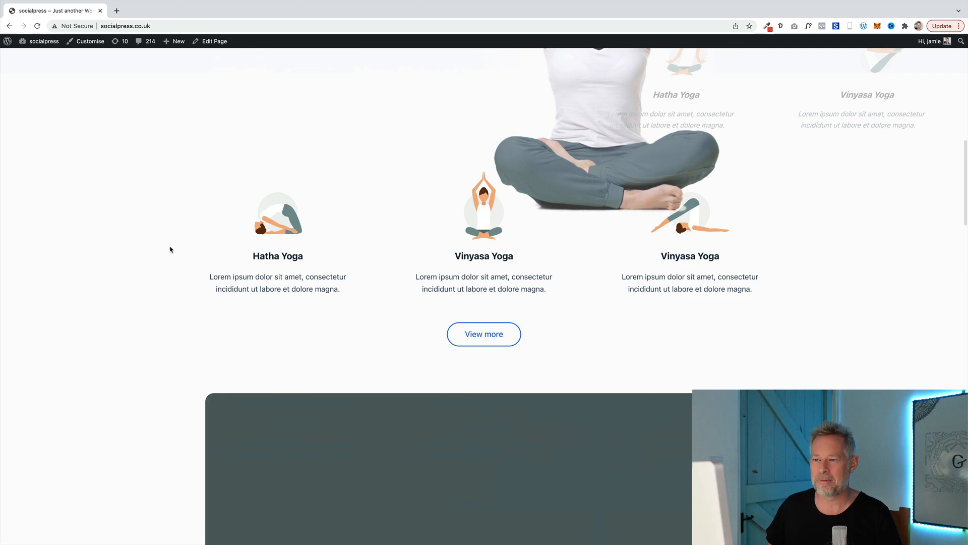
scroll(down, 3)
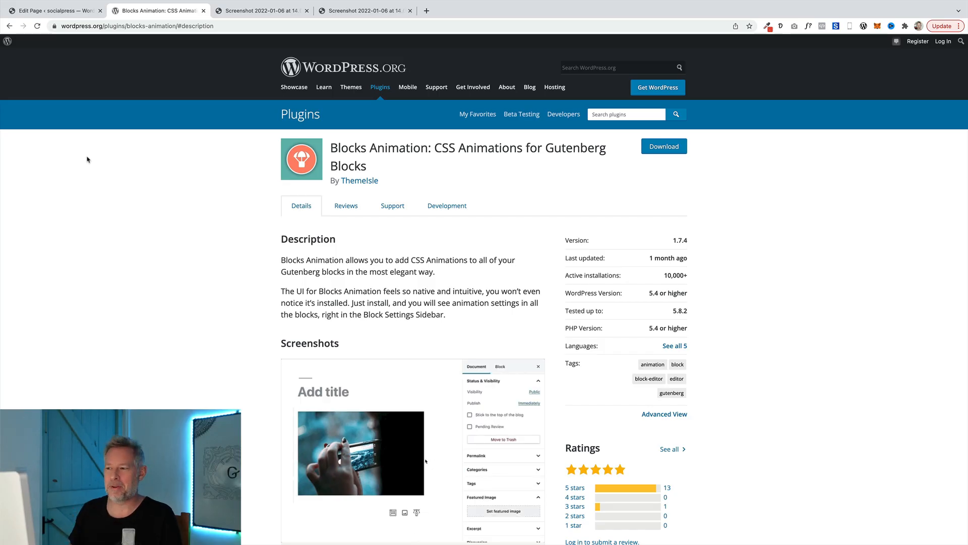
click(500, 366)
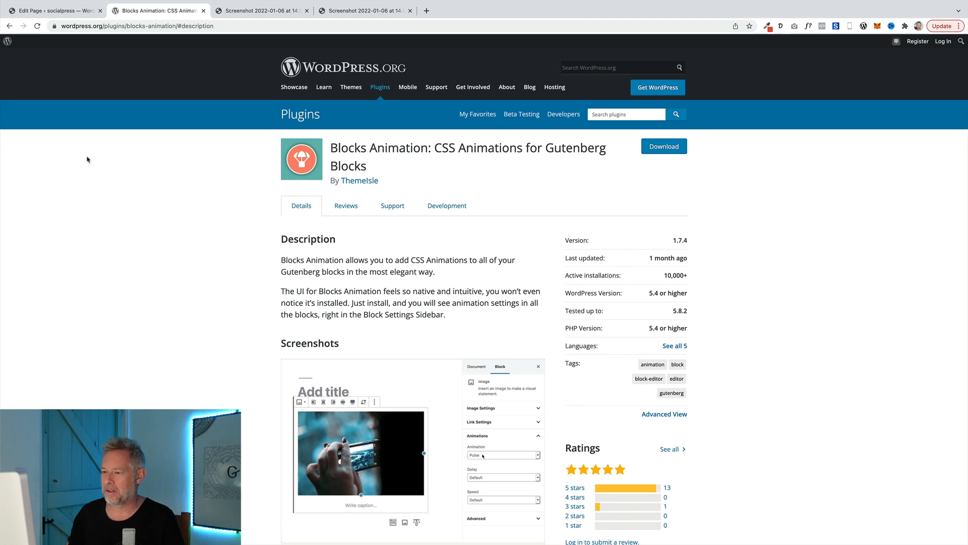
Check the plugin's Reviews, return to Details, then go back to editing the Yoga Studio page
click(346, 206)
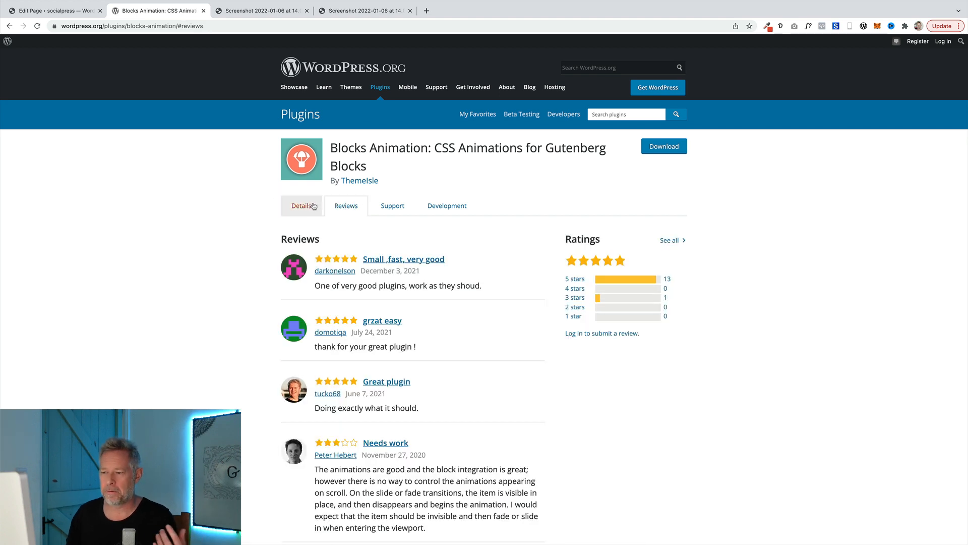
click(302, 205)
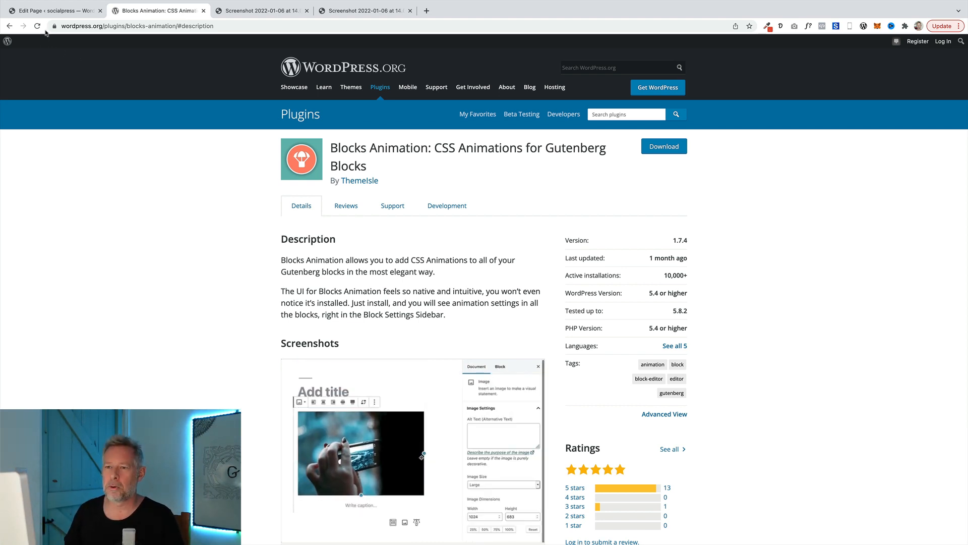
click(53, 10)
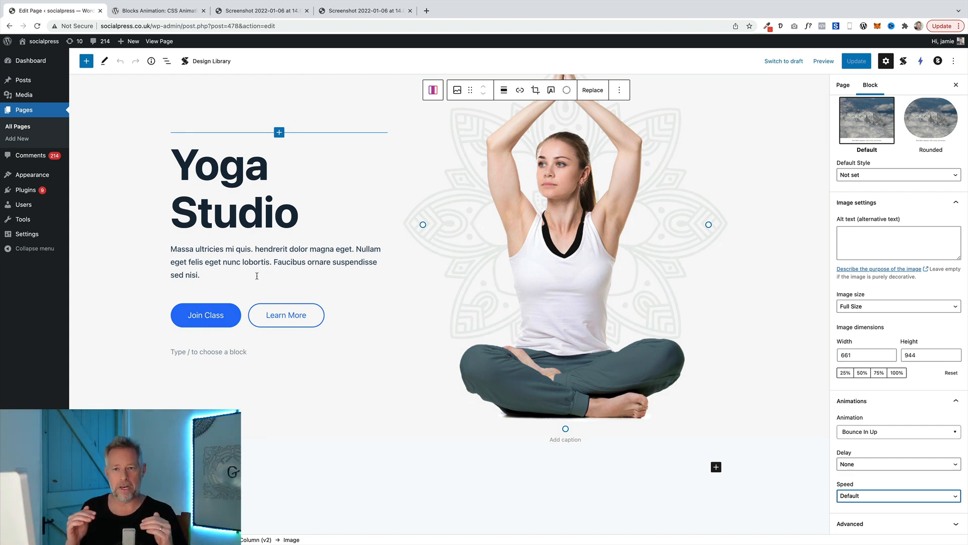
click(521, 256)
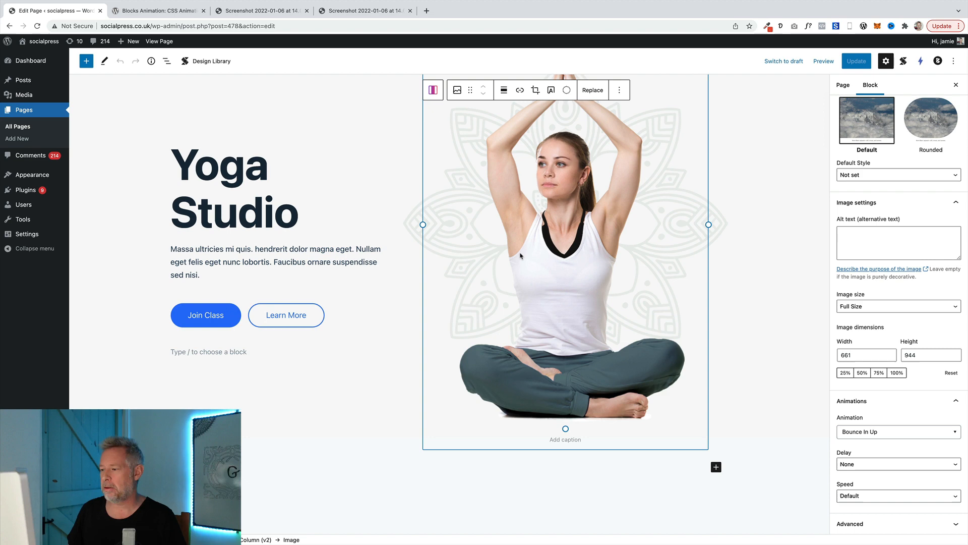
mouse_move(679, 326)
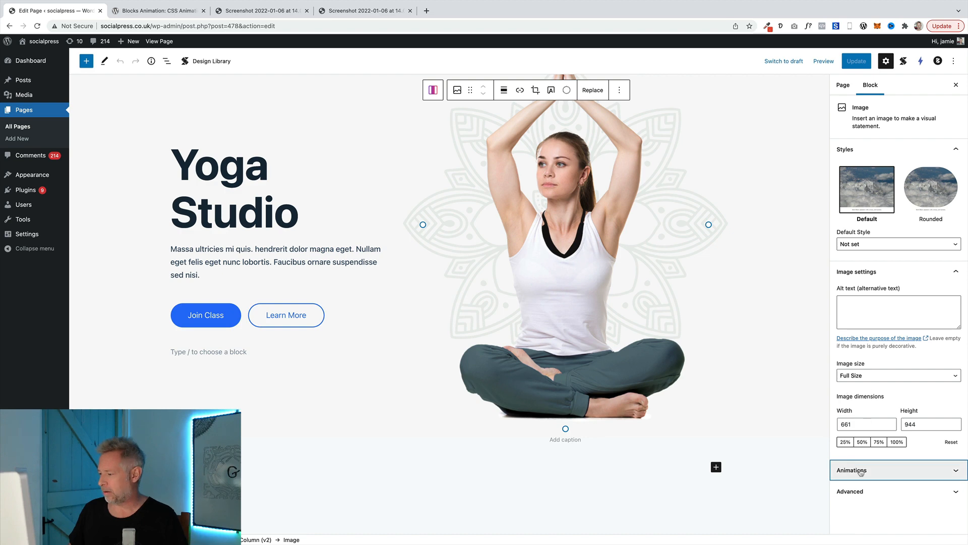
scroll(down, 3)
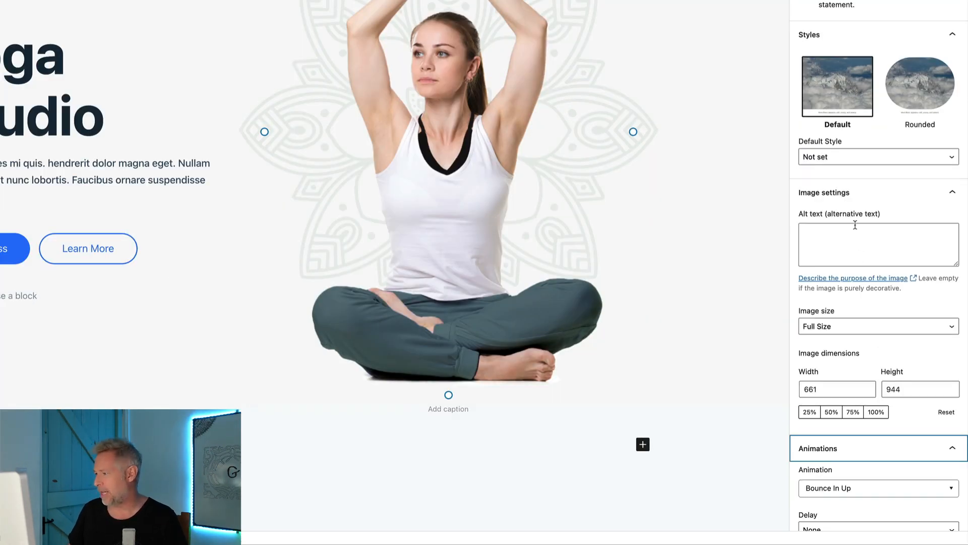
click(259, 10)
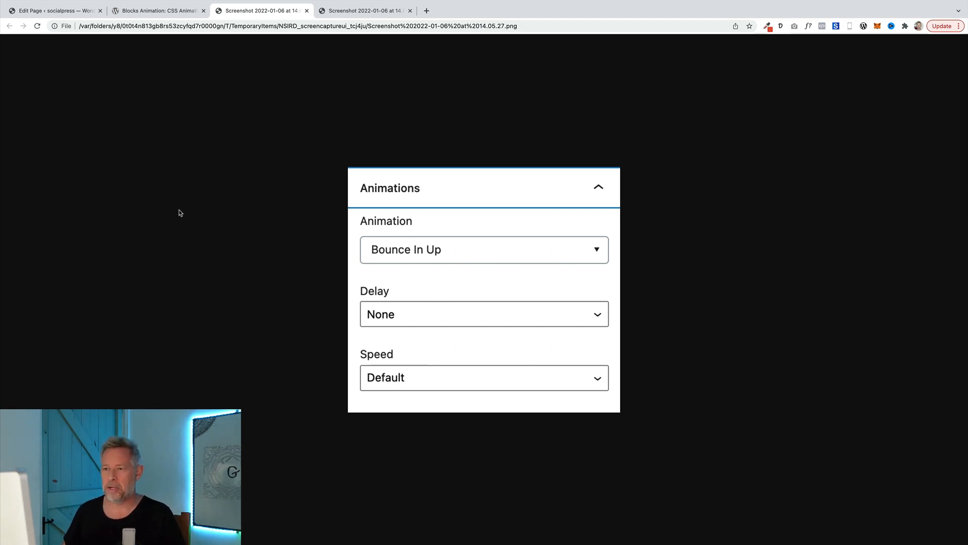
click(52, 10)
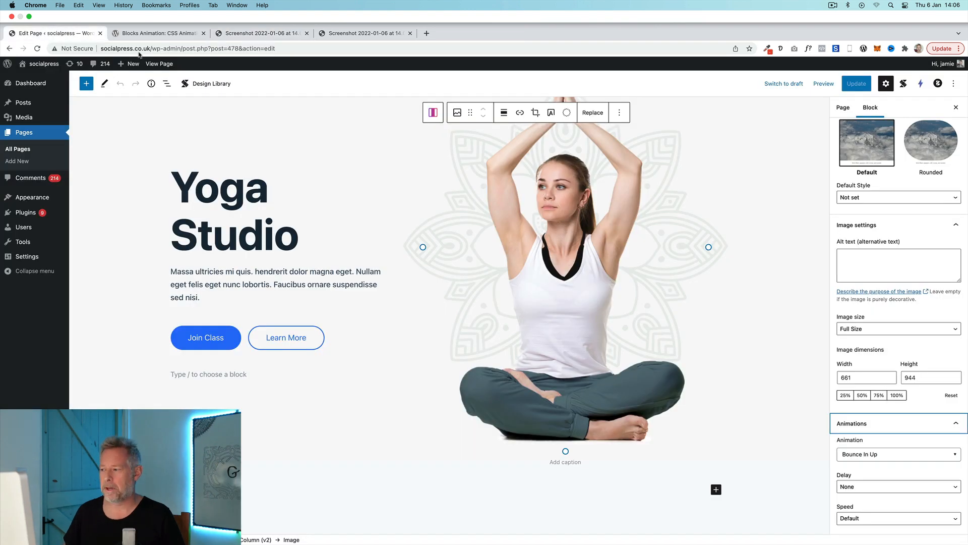
Show the animation list for the hero image, with Bounce In Up currently chosen
click(896, 453)
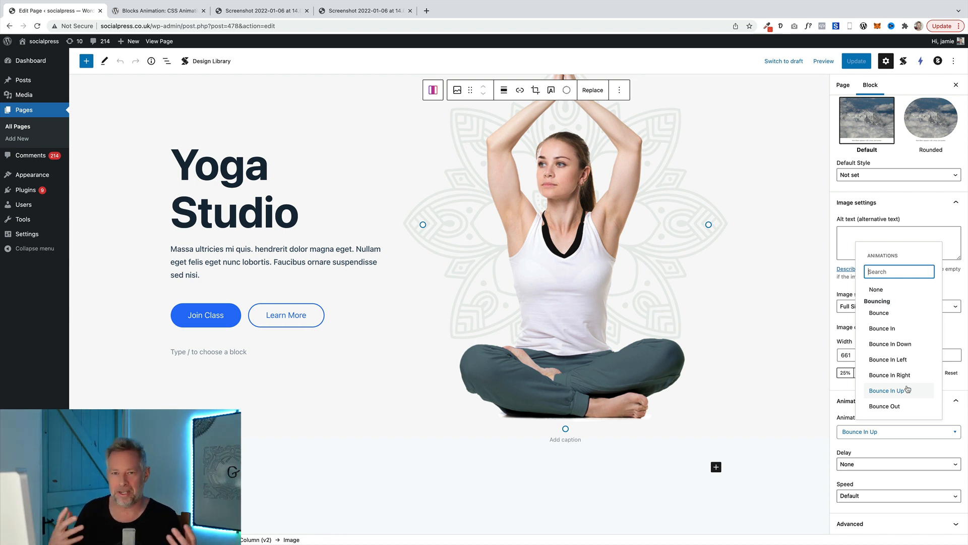
mouse_move(882, 327)
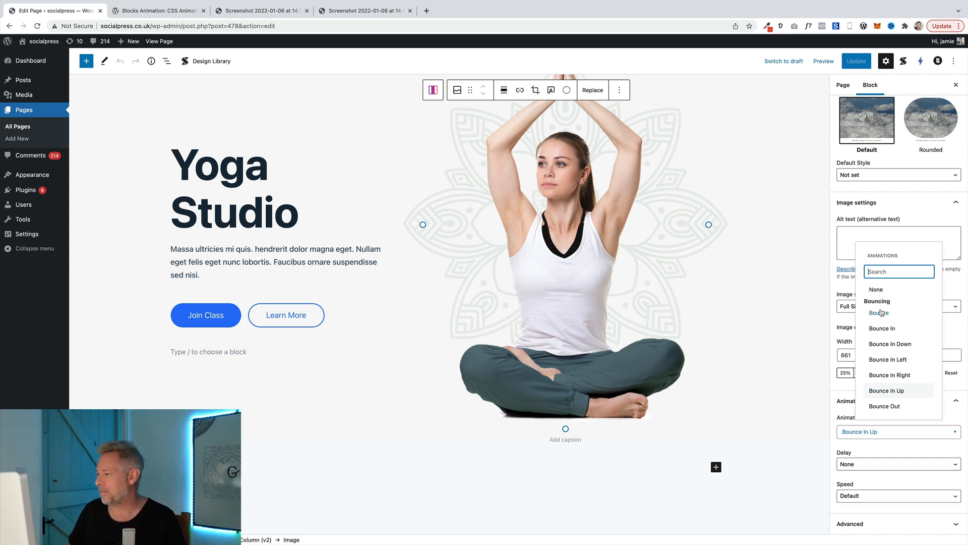
Try Bounce and then Bounce In as the hero image's entrance animation
click(879, 312)
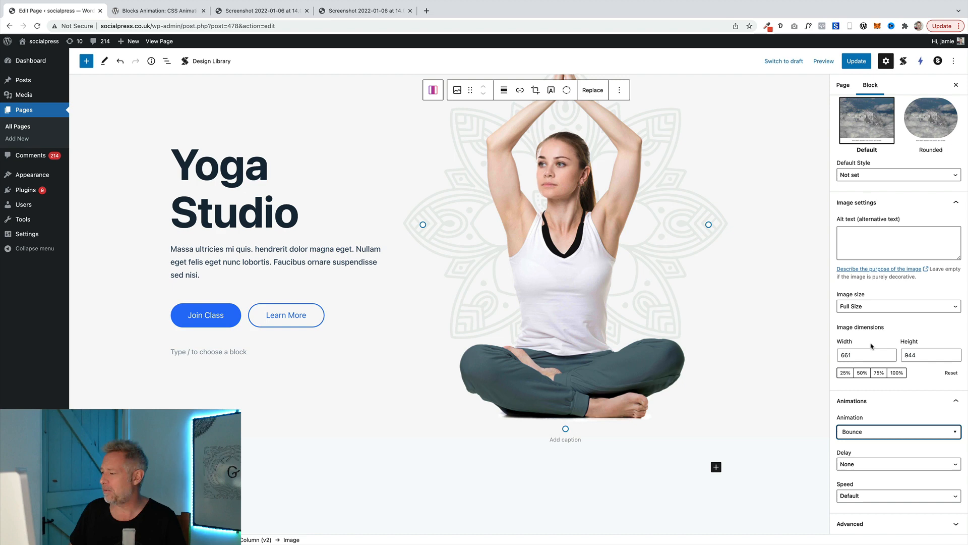
click(896, 431)
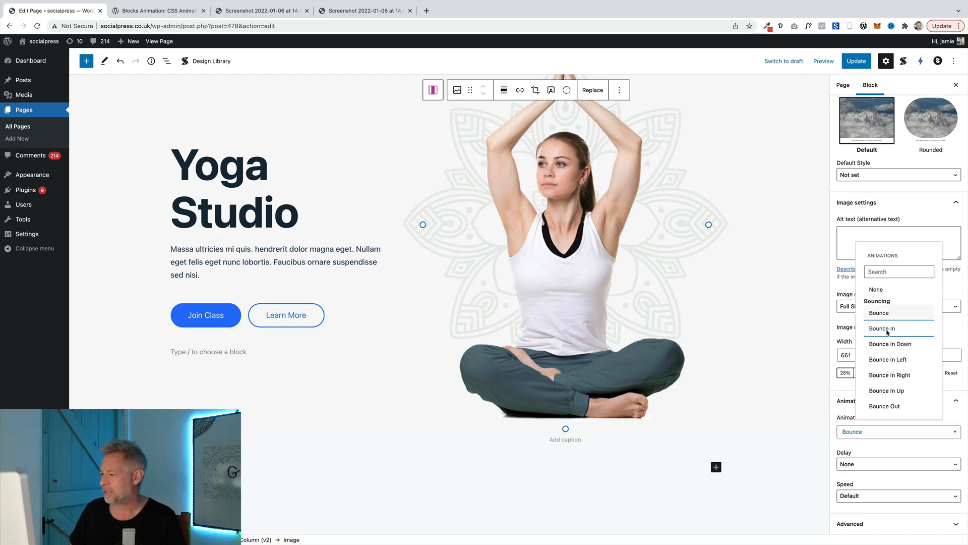
click(882, 327)
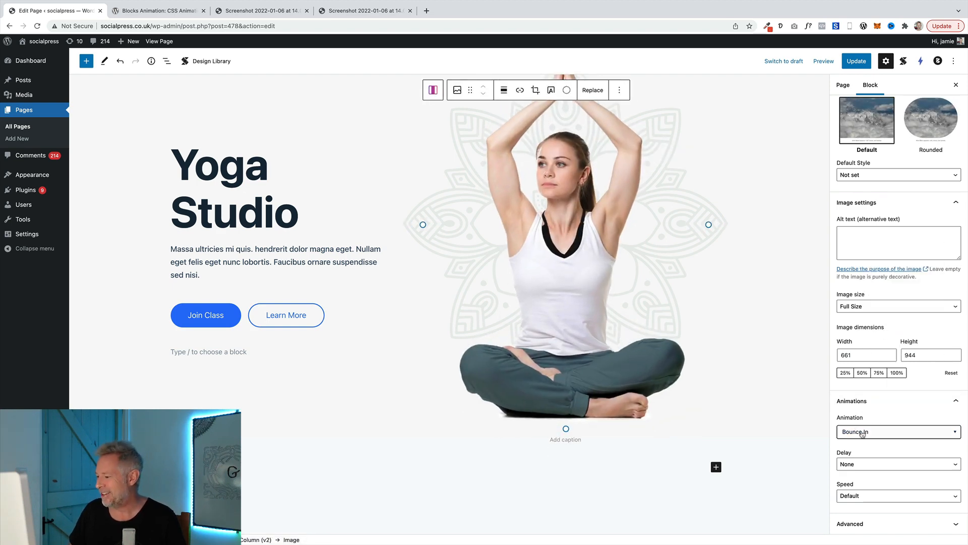
click(897, 431)
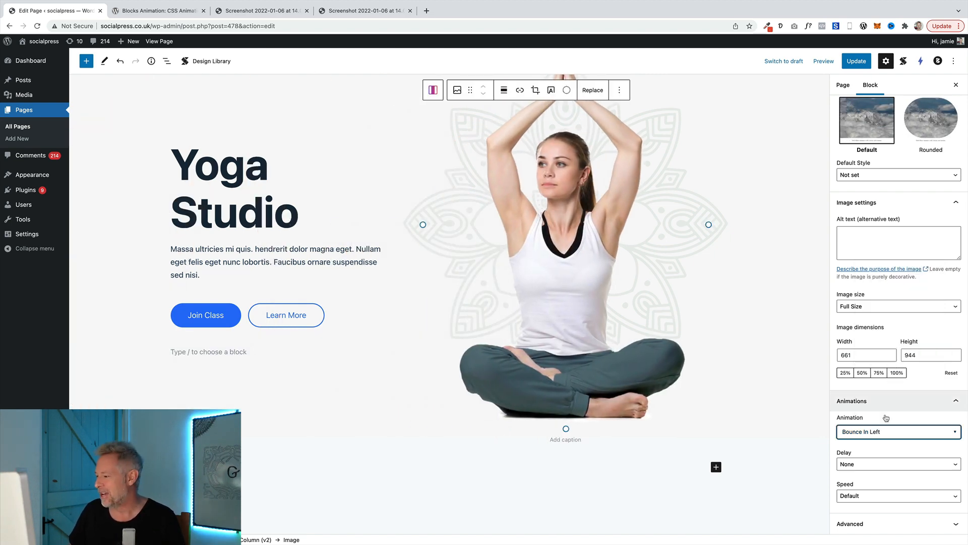
Preview Fade In on the hero image, then settle on Flip
click(898, 431)
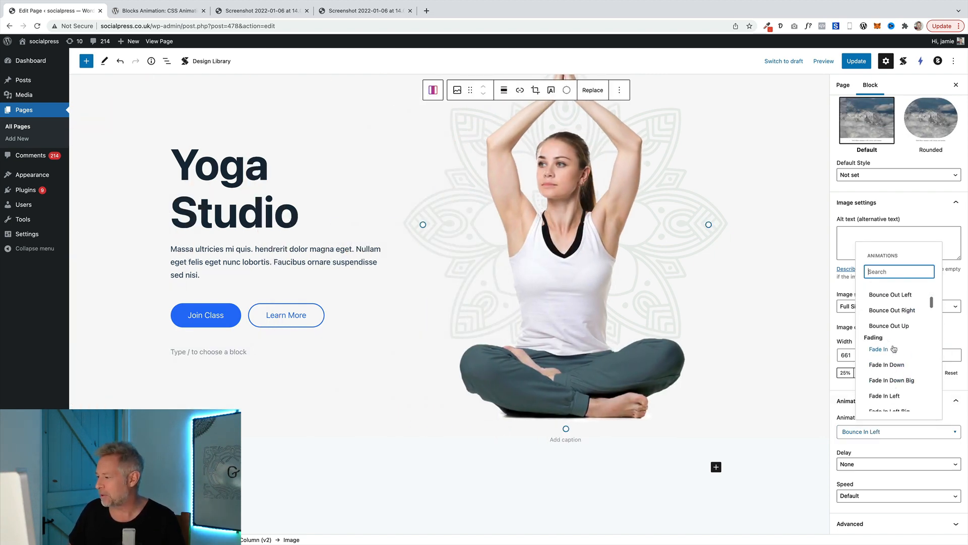
click(878, 349)
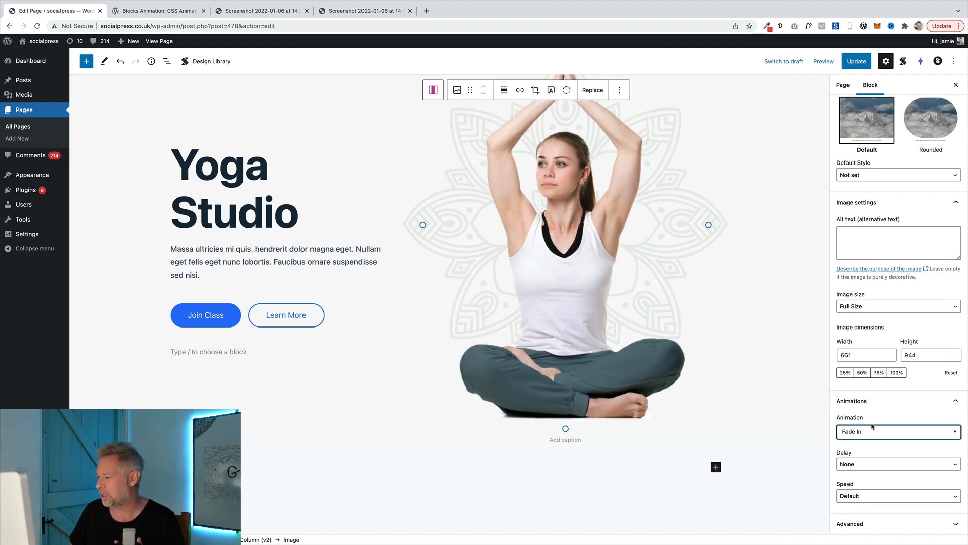
click(897, 431)
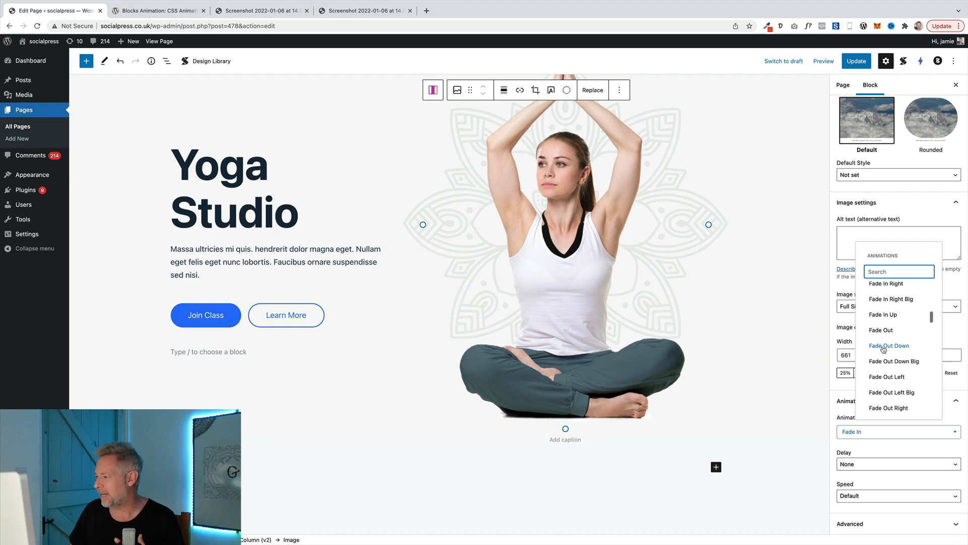
mouse_move(880, 329)
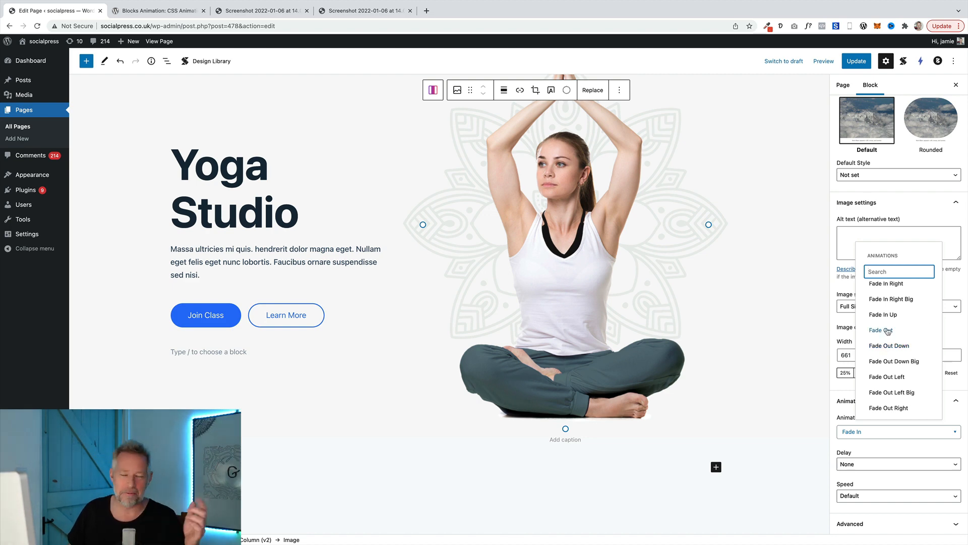
click(899, 432)
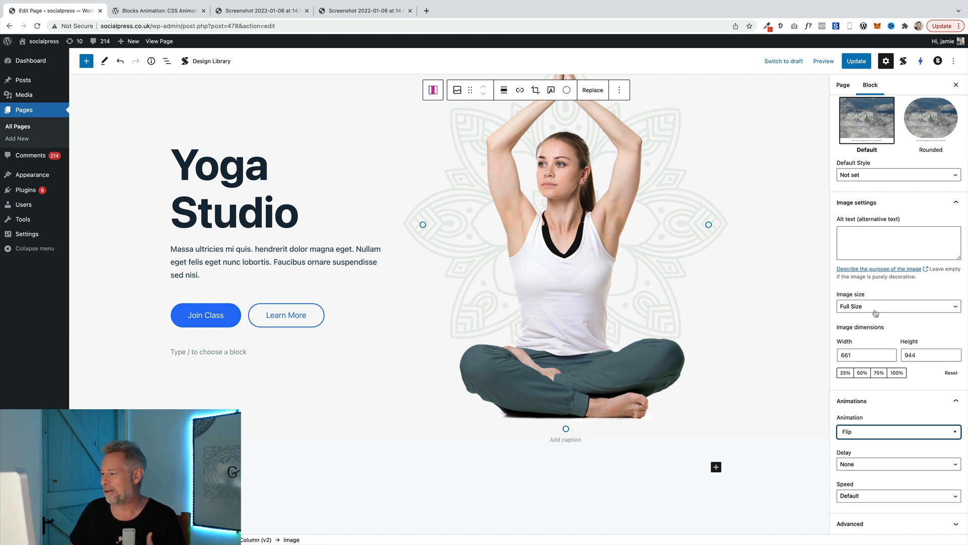
Try Rotate In, Slide In Down and Slide Out Right on the hero image
click(898, 431)
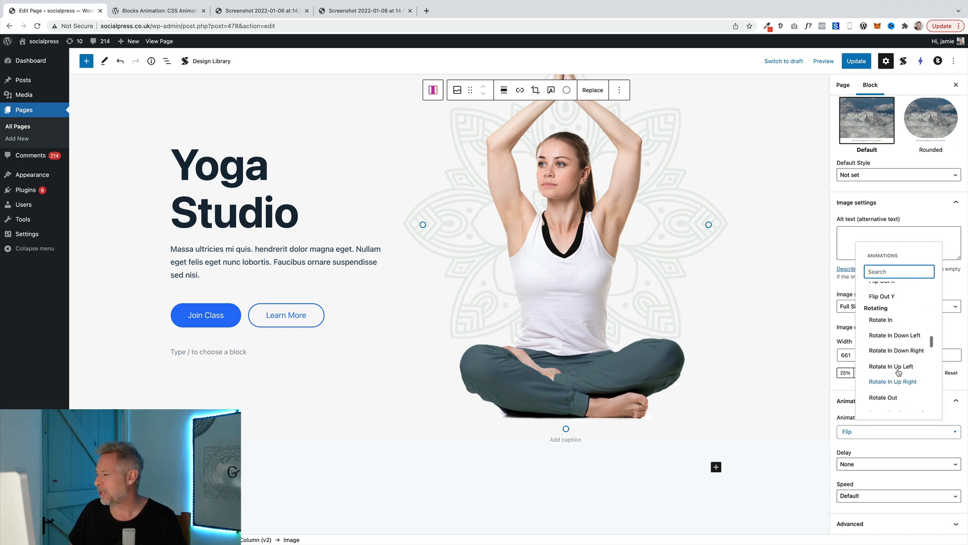
click(879, 319)
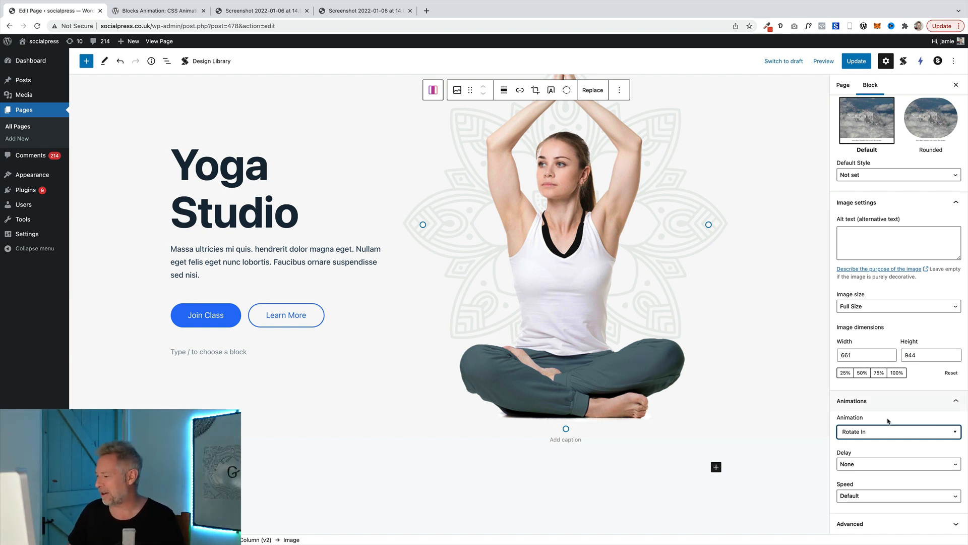
click(897, 431)
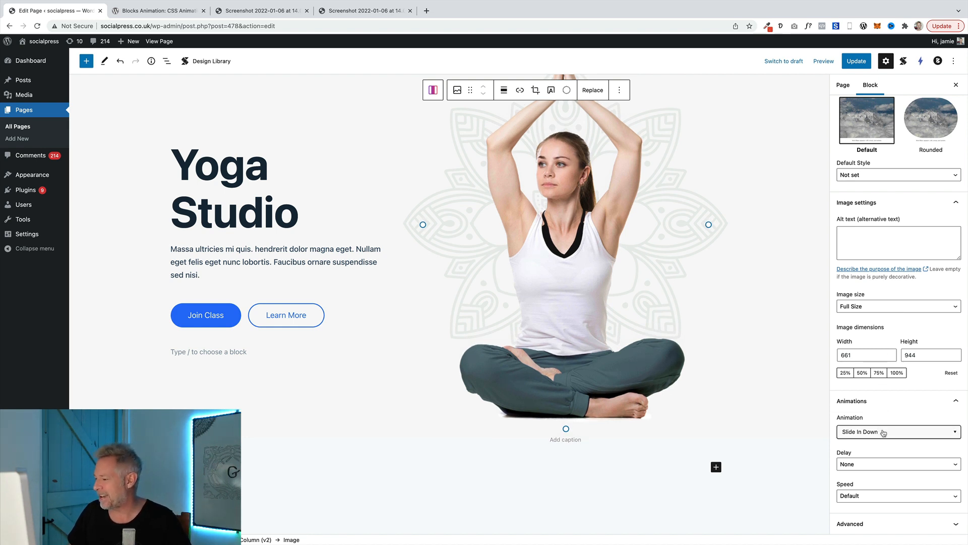
click(897, 430)
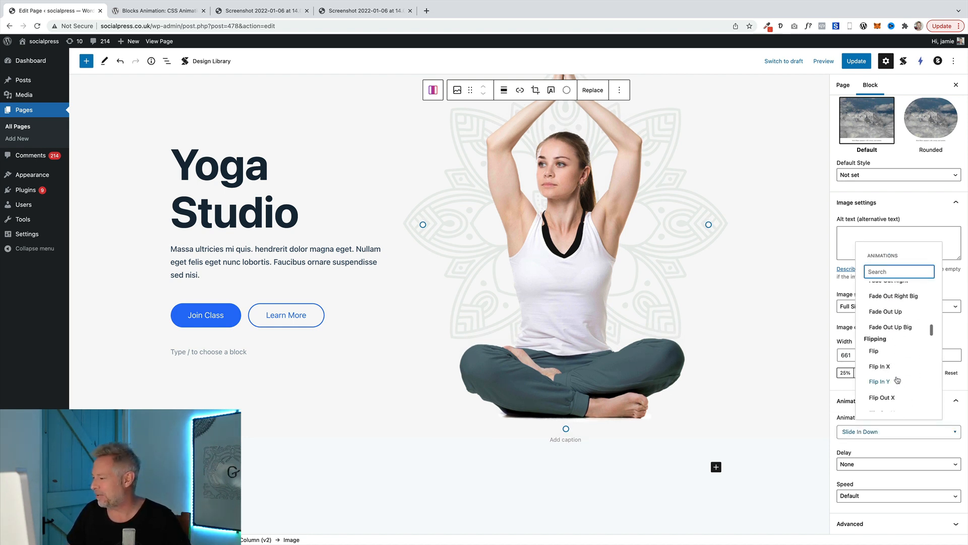
scroll(down, 3)
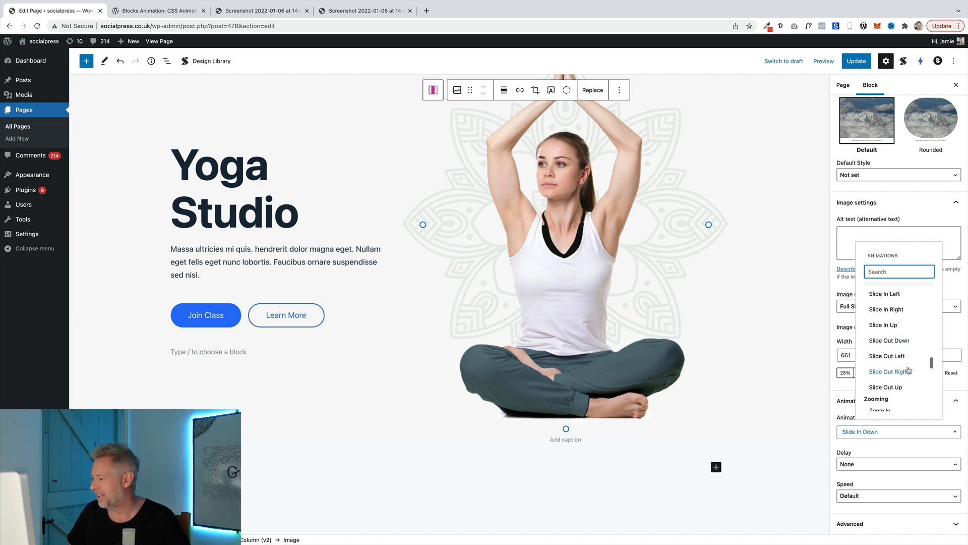
click(888, 371)
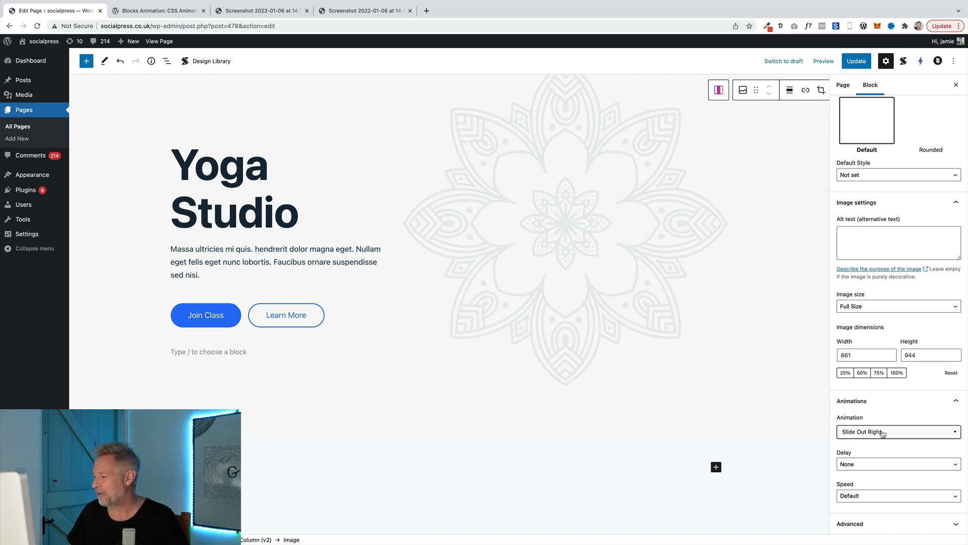
Try Zoom In, Zoom In Up and Roll In, ending on Light Speed In
click(897, 431)
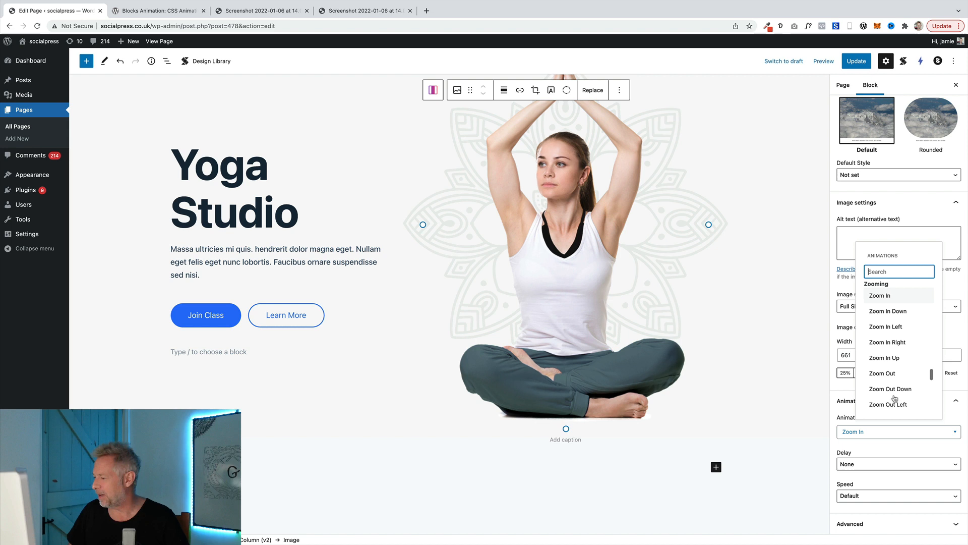
click(884, 357)
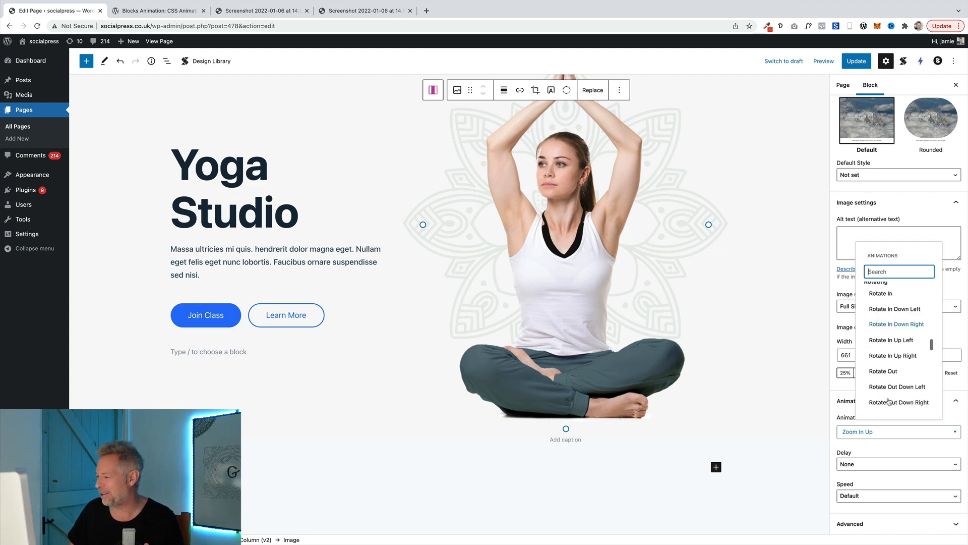
scroll(down, 3)
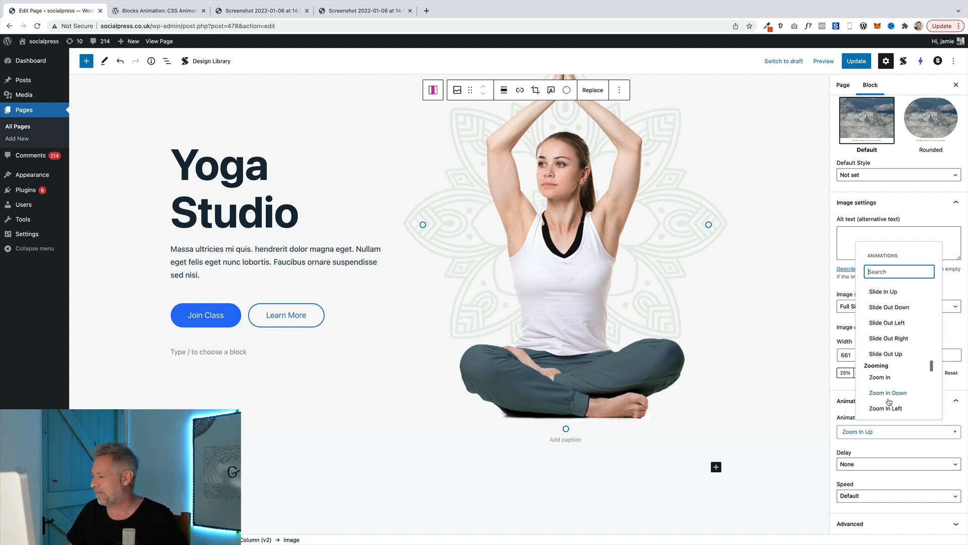
scroll(down, 3)
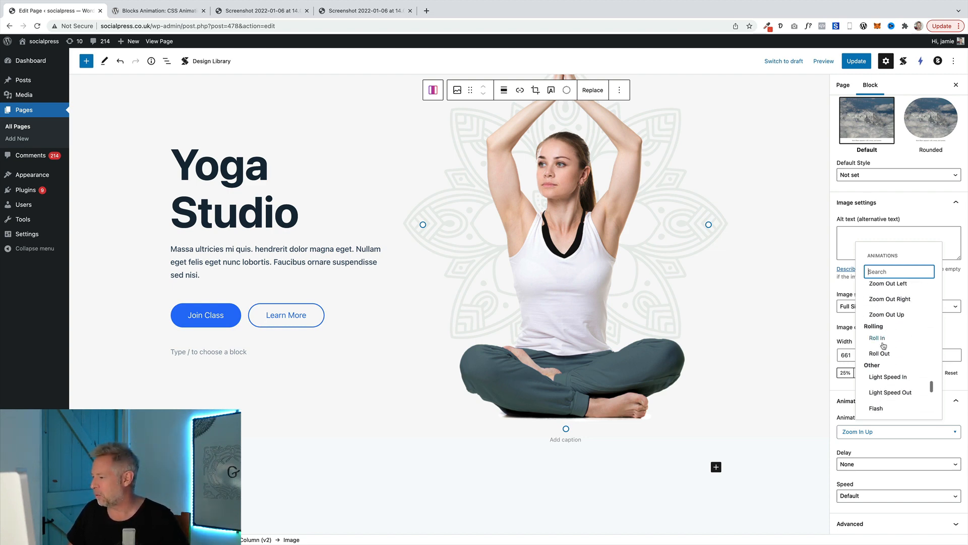
click(876, 337)
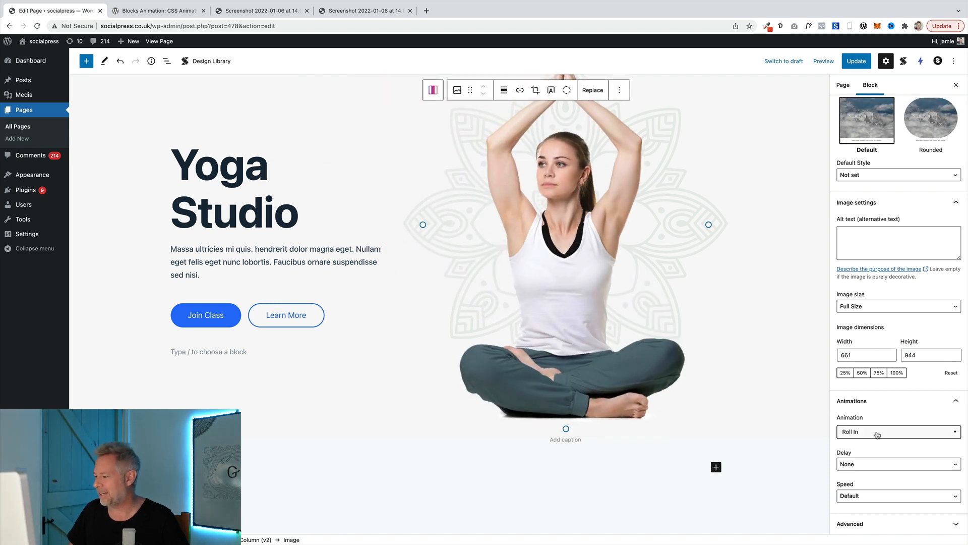
click(898, 431)
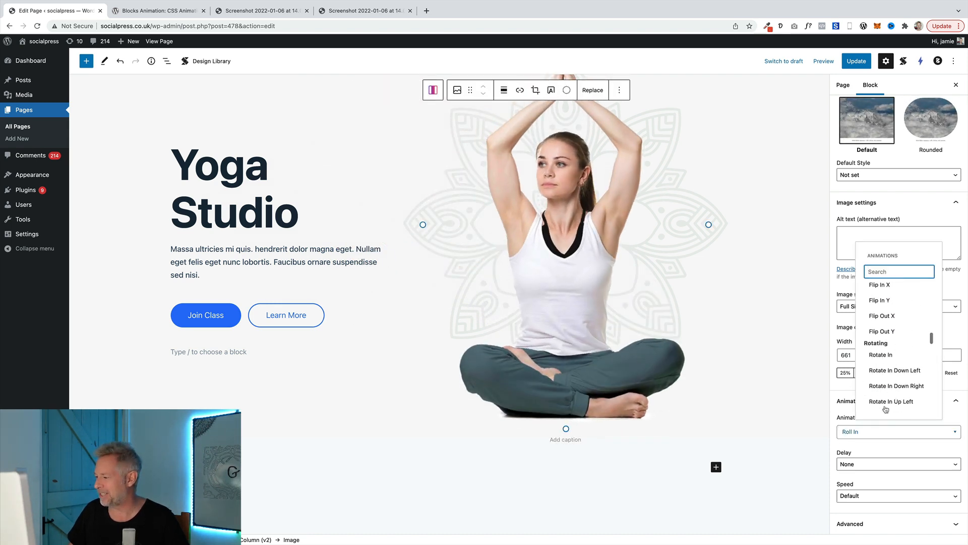
scroll(down, 3)
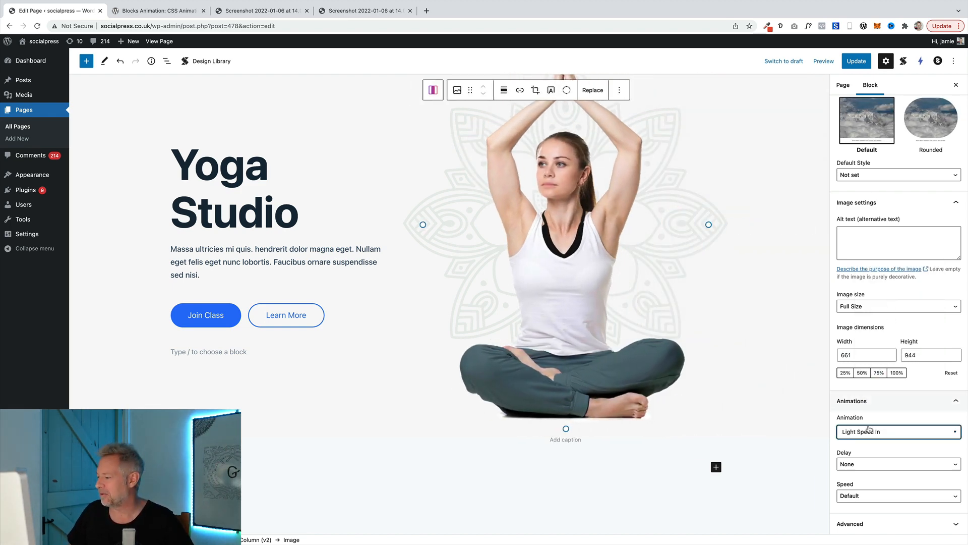
Try Wobble and then Jello on the hero image
click(896, 430)
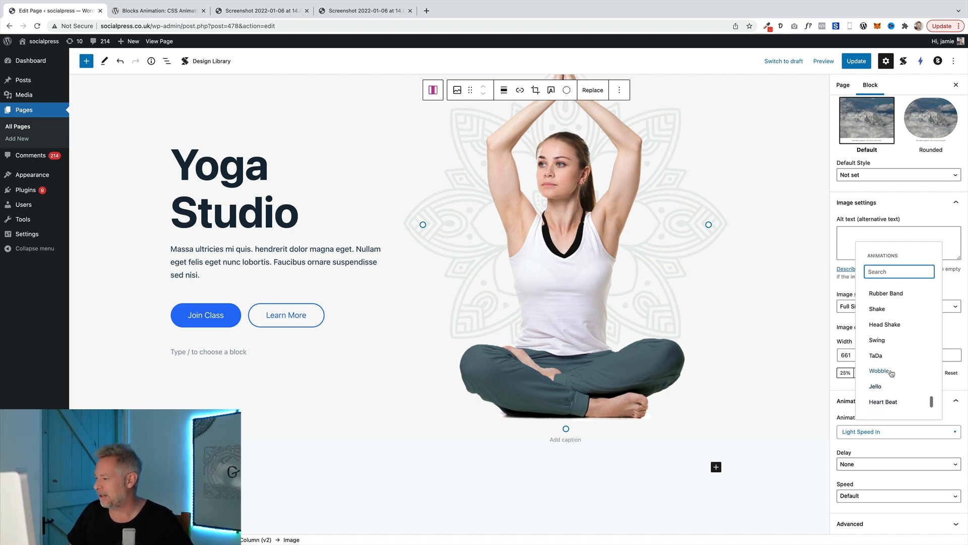
click(881, 370)
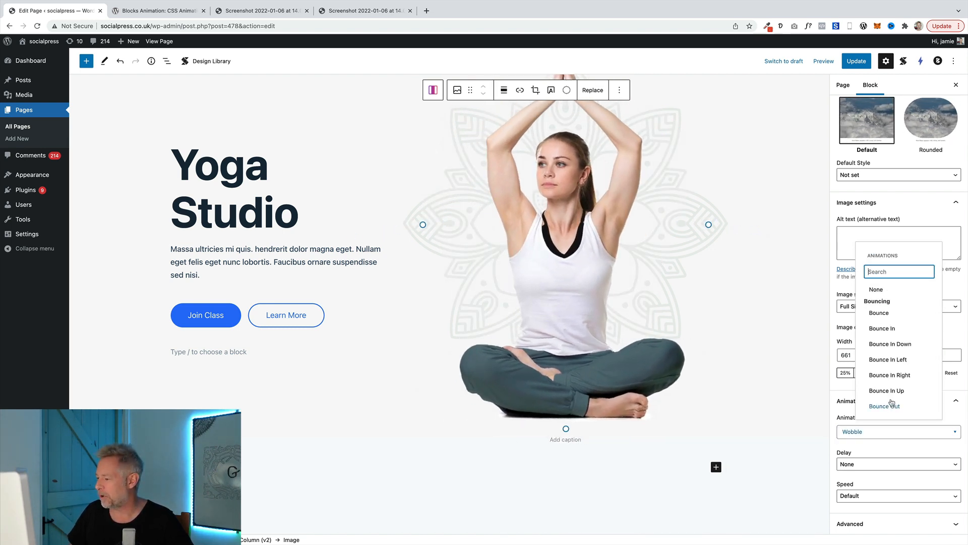
scroll(down, 3)
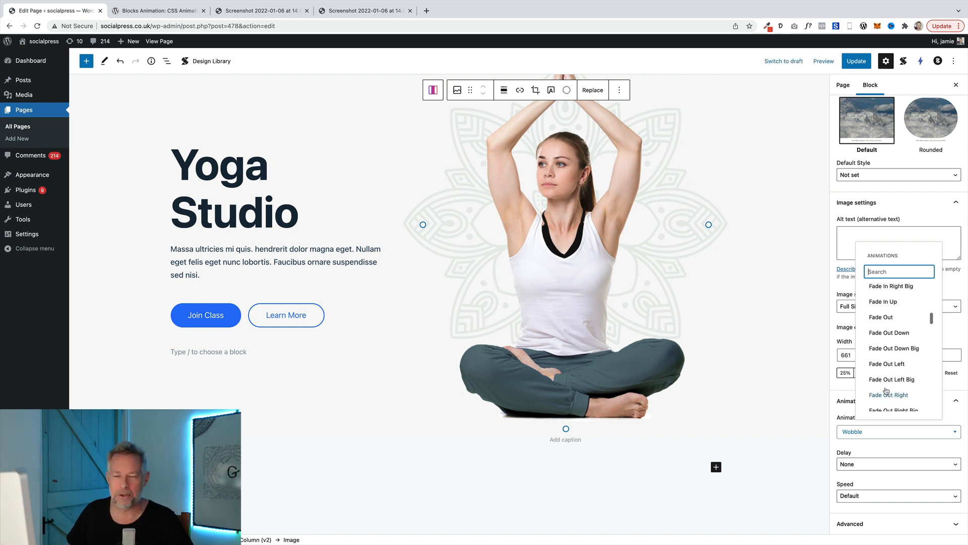
scroll(down, 3)
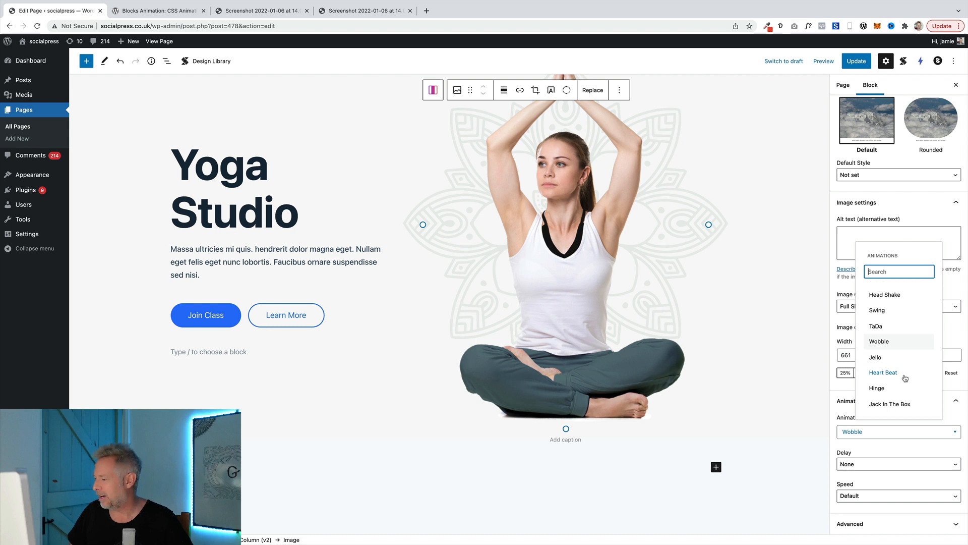
click(875, 357)
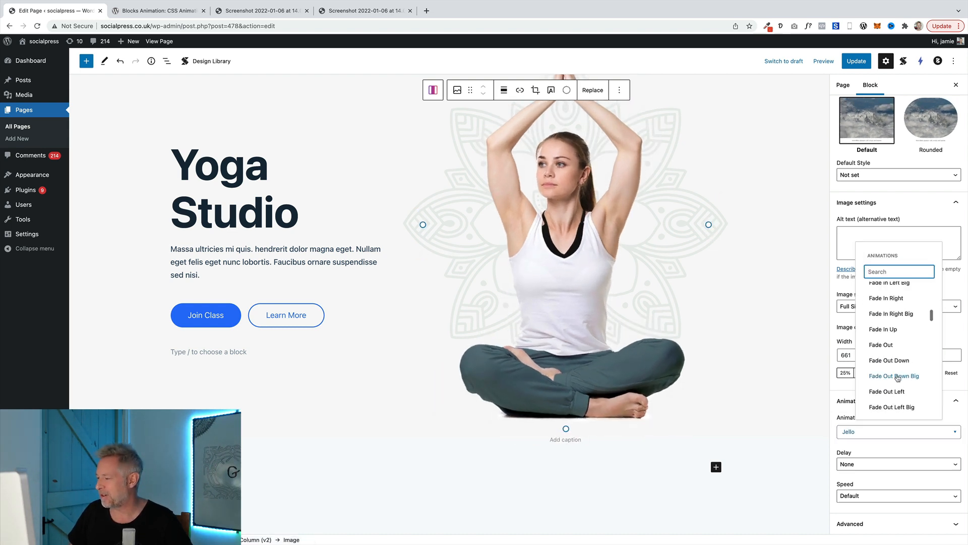
Set the hero image to Heart Beat and bring the list back to the Fading effects
scroll(down, 3)
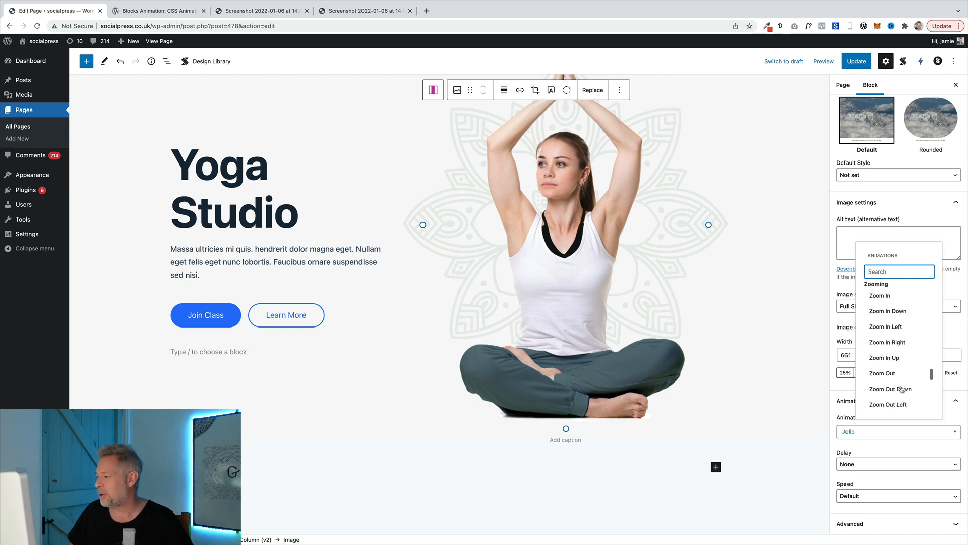
scroll(down, 3)
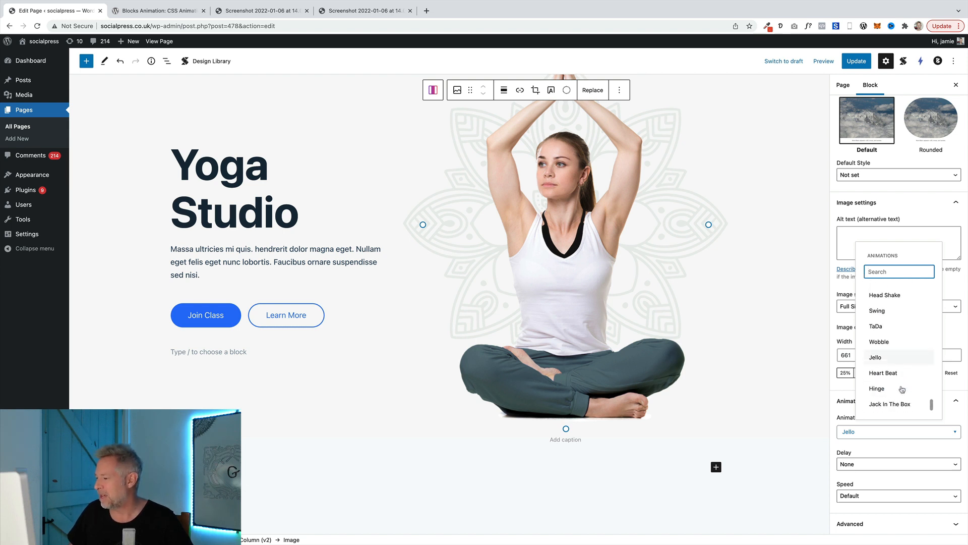
click(883, 372)
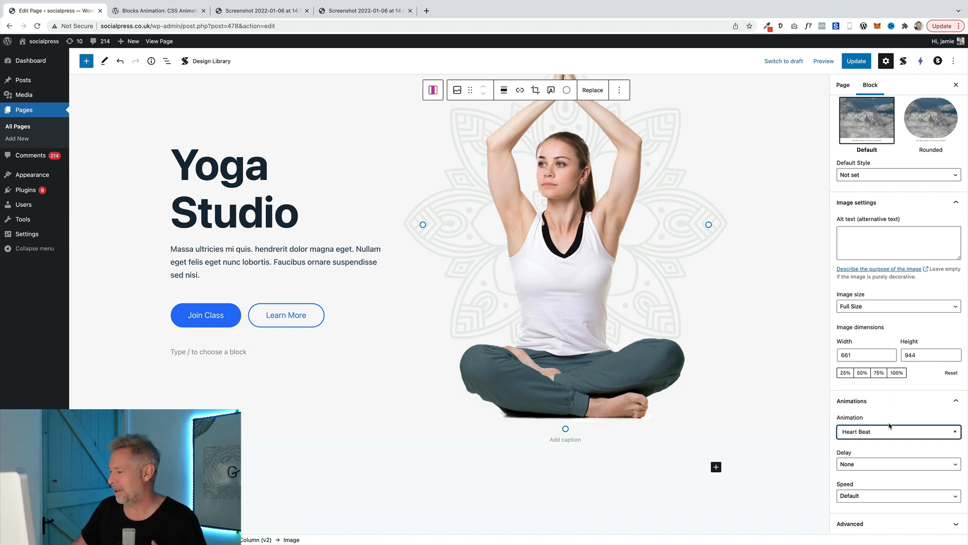
click(896, 431)
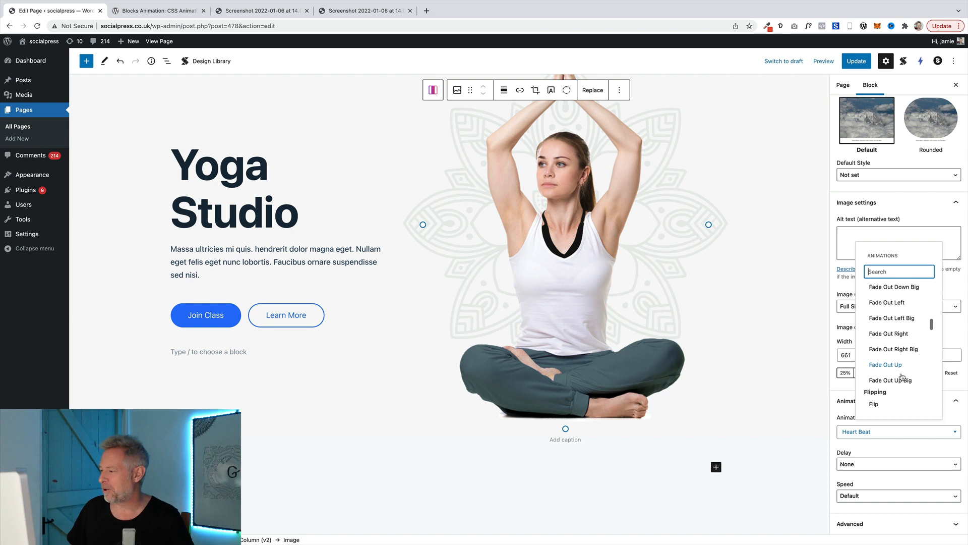
scroll(down, 3)
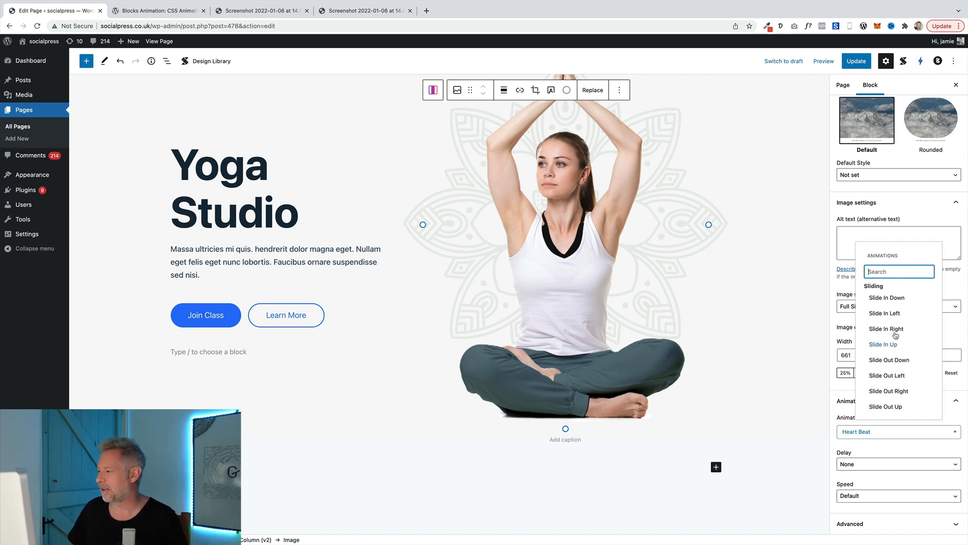
scroll(down, 3)
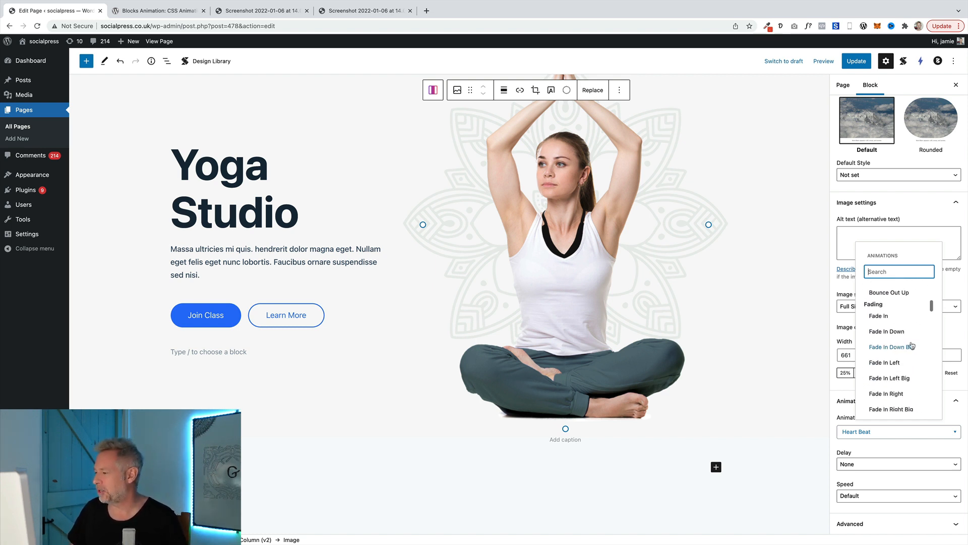
Give the hero image a Fade In animation with a 100 ms delay and default speed
click(878, 316)
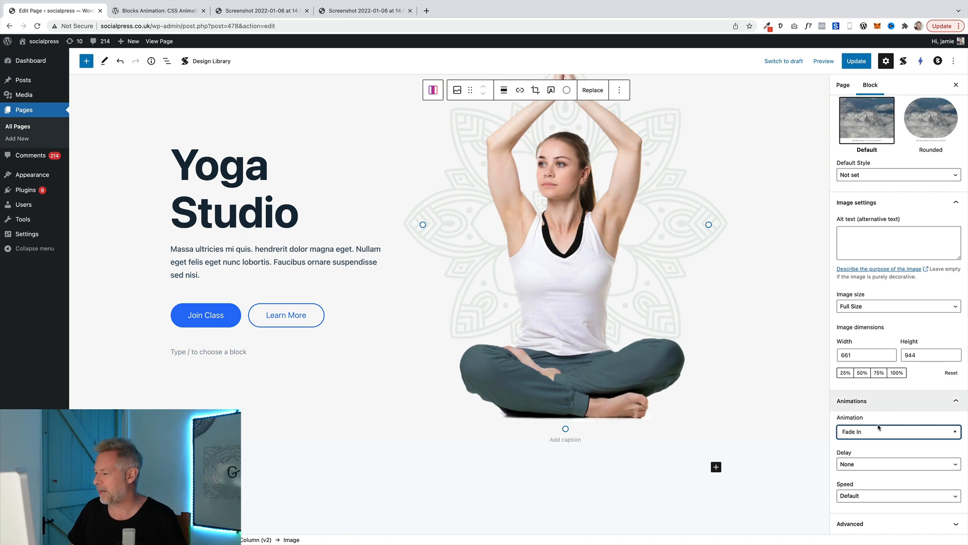
click(895, 464)
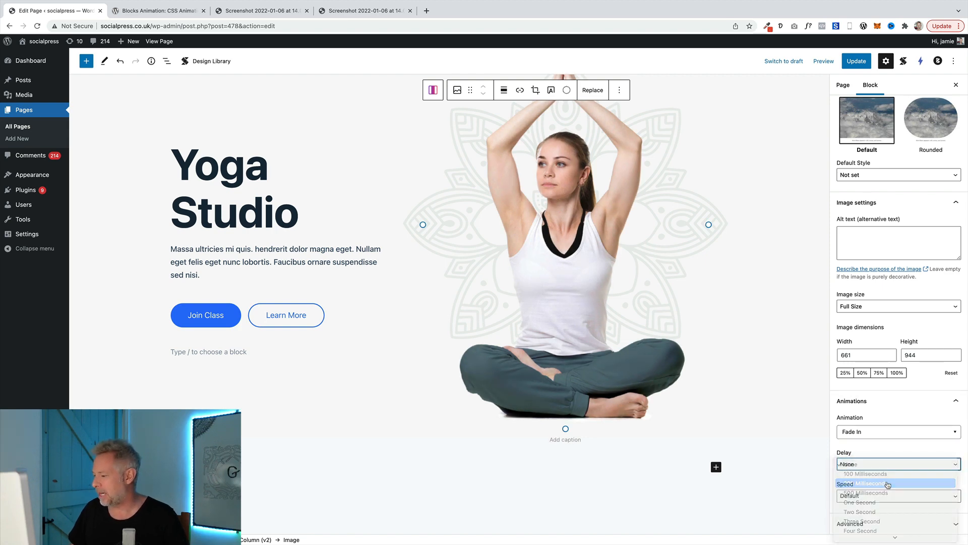
click(862, 483)
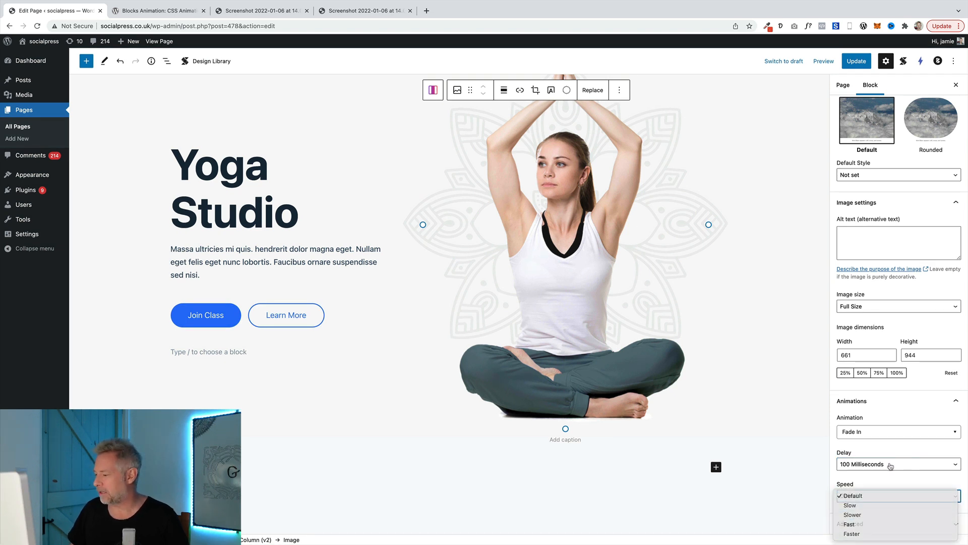
click(851, 496)
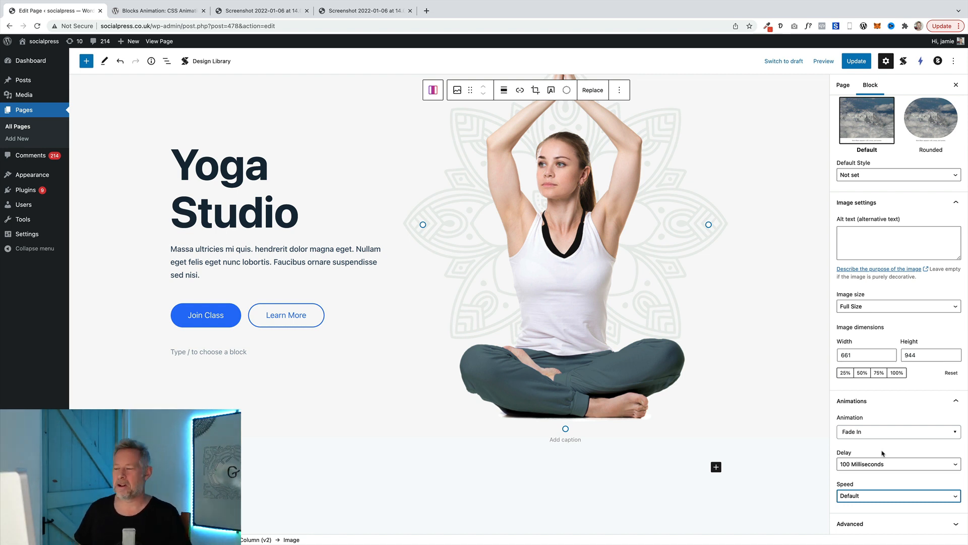
click(898, 431)
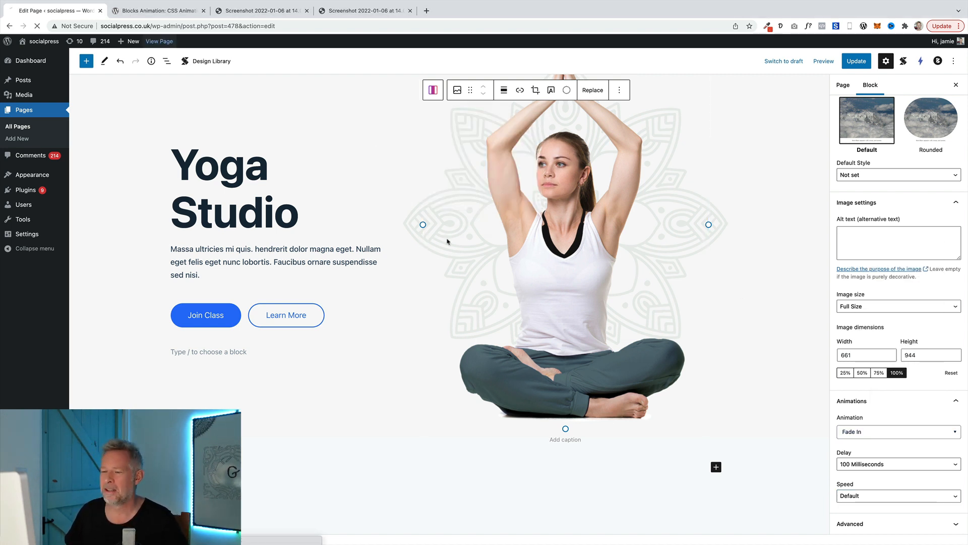
View the live homepage and scroll down to the Straight-Forward Pricing cards
click(158, 42)
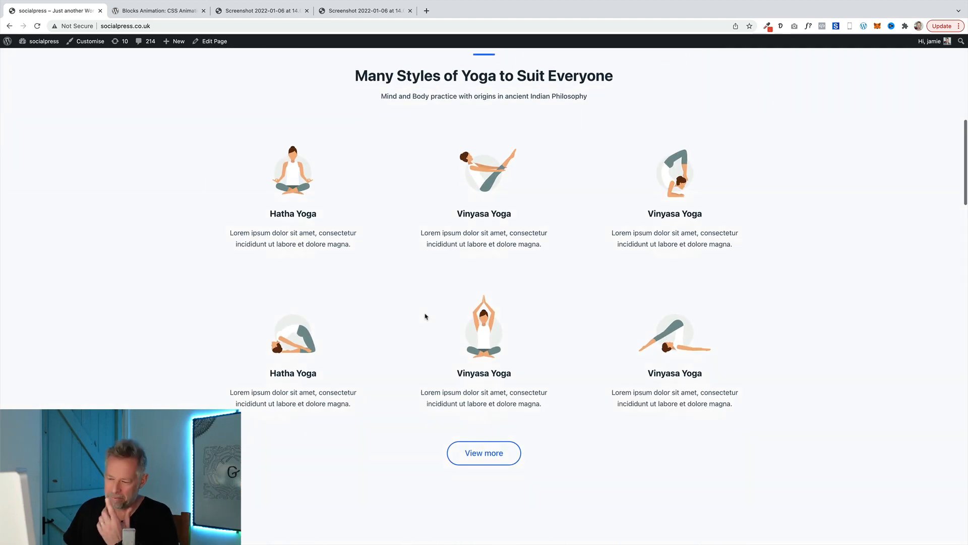
scroll(down, 3)
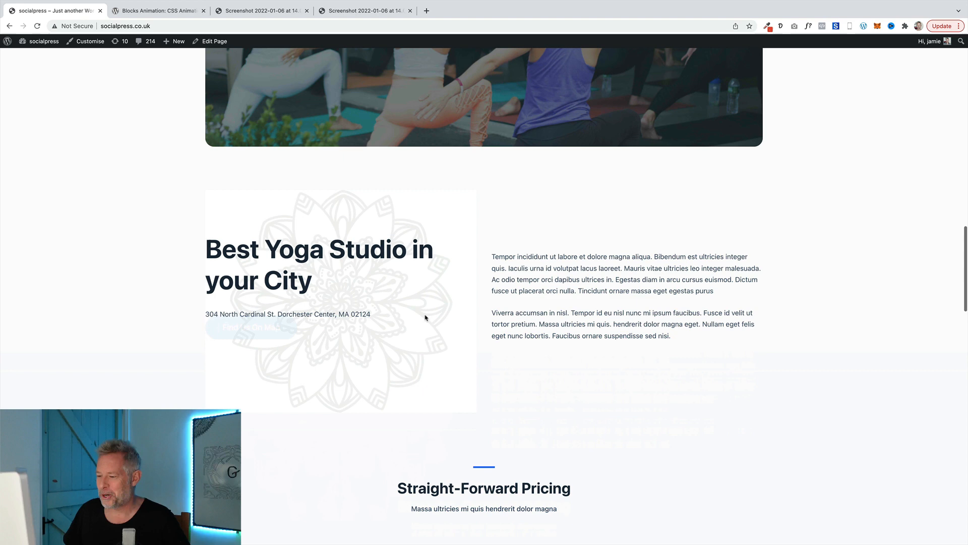
scroll(down, 3)
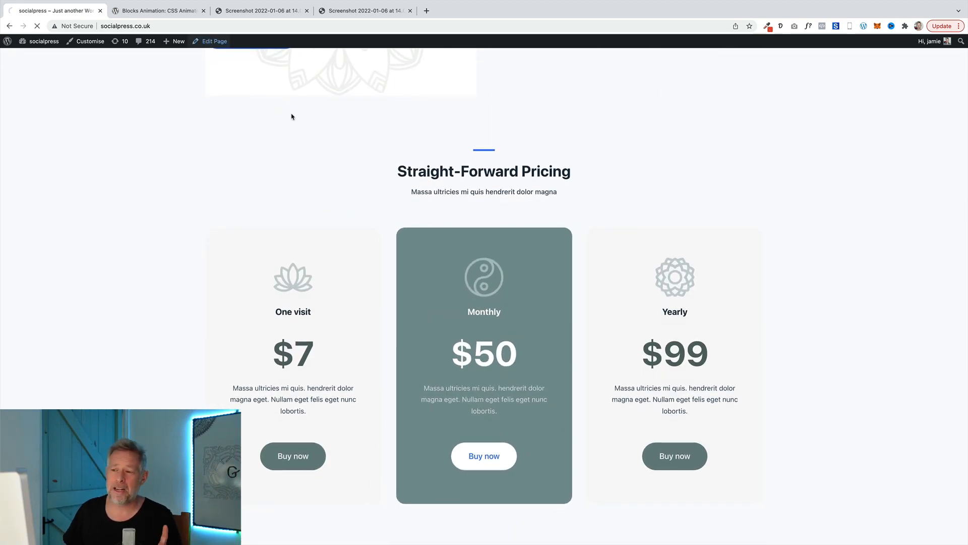
Return to the editor and confirm the Monthly pricing column's Jello animation with 500 ms delay
click(214, 40)
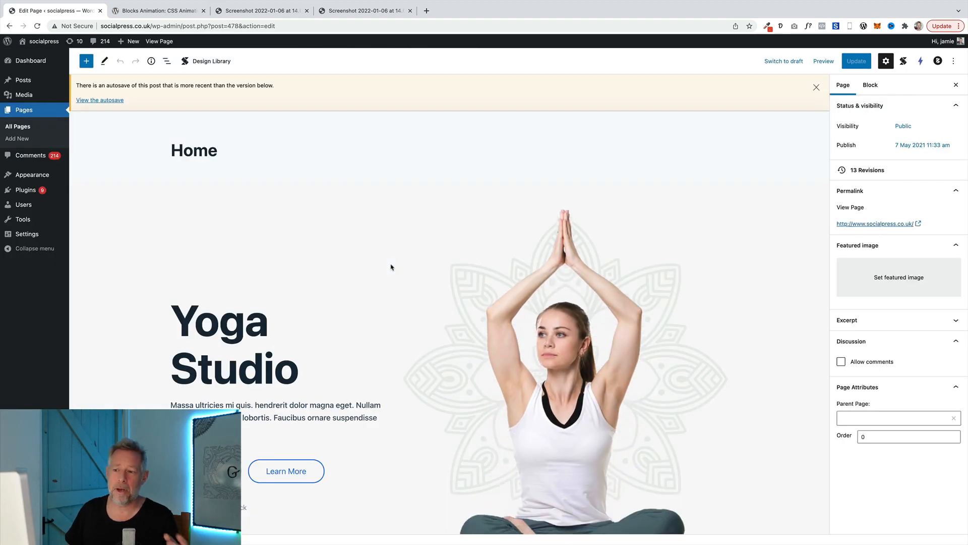
scroll(down, 3)
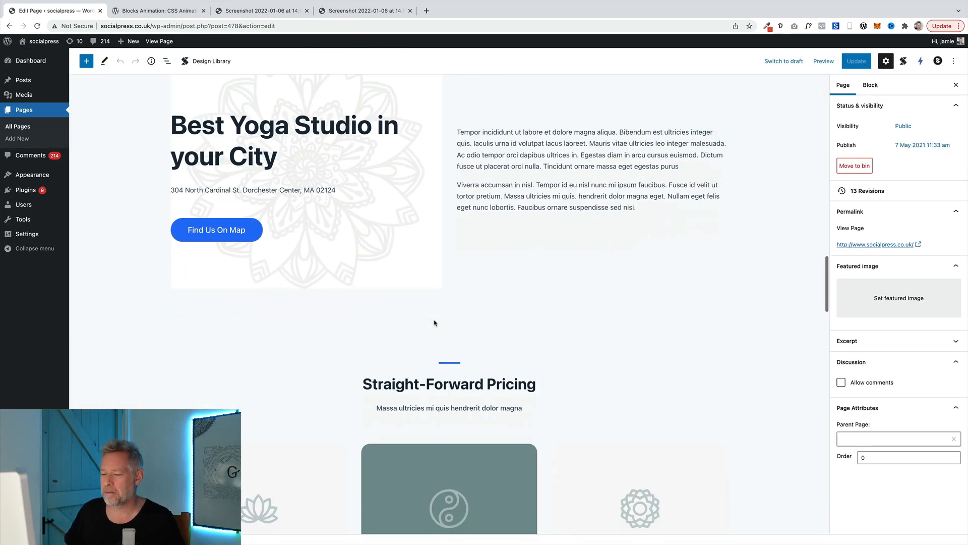
scroll(down, 3)
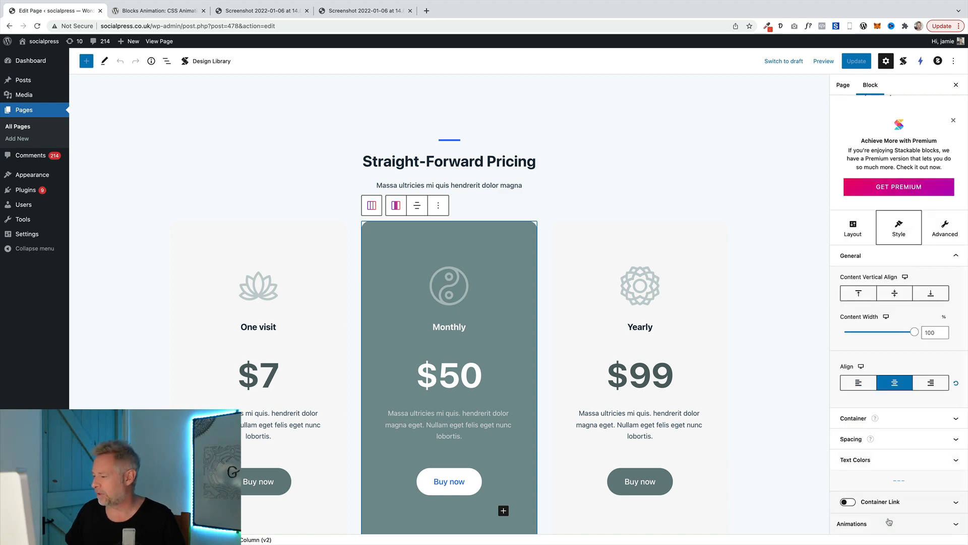
click(851, 524)
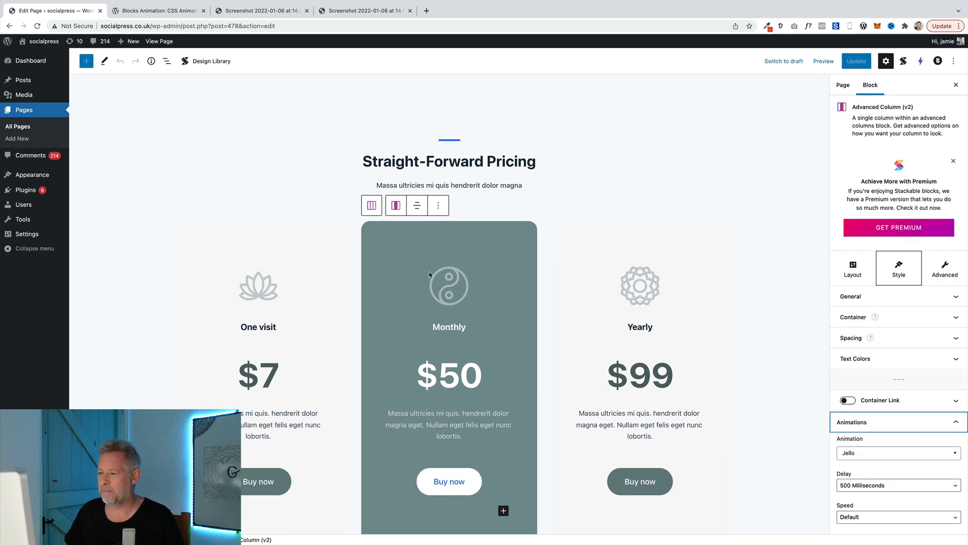
click(449, 481)
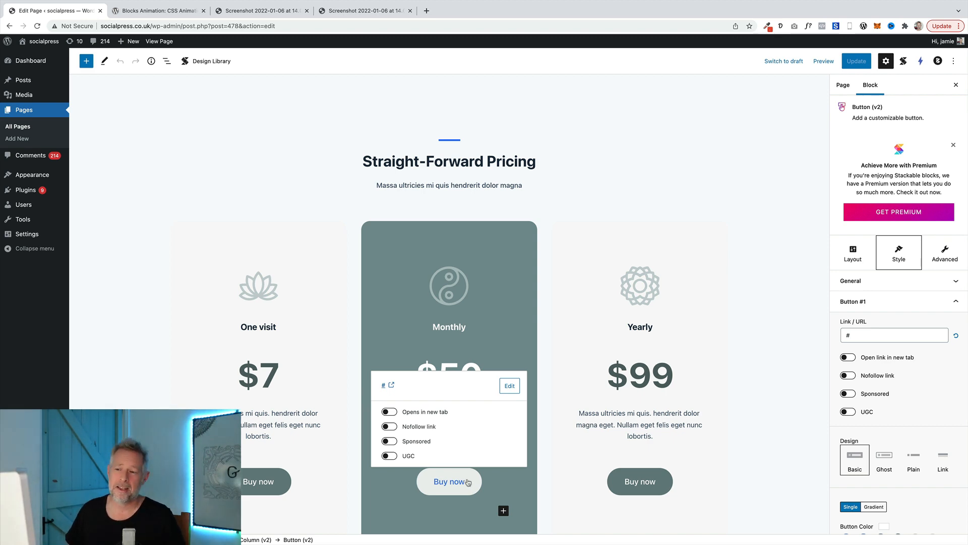
mouse_move(577, 407)
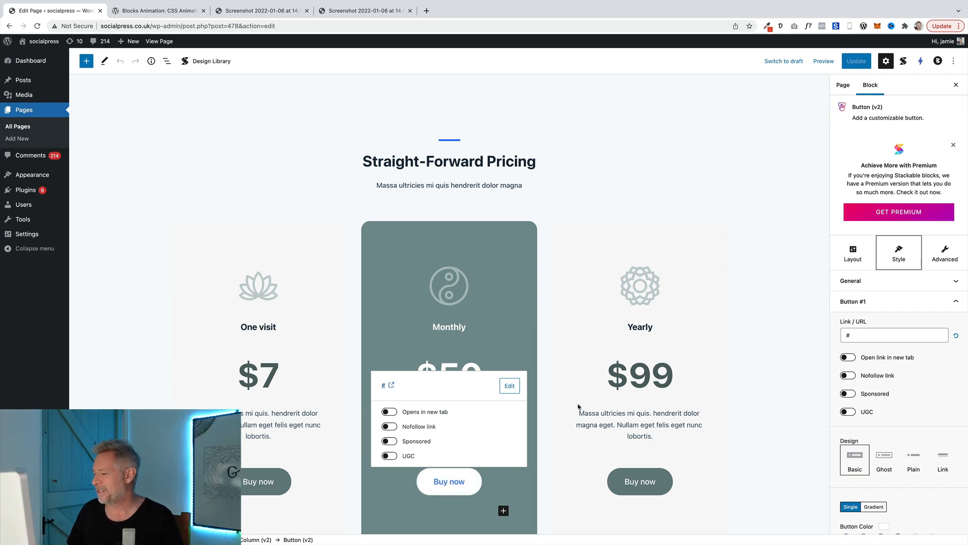
scroll(down, 3)
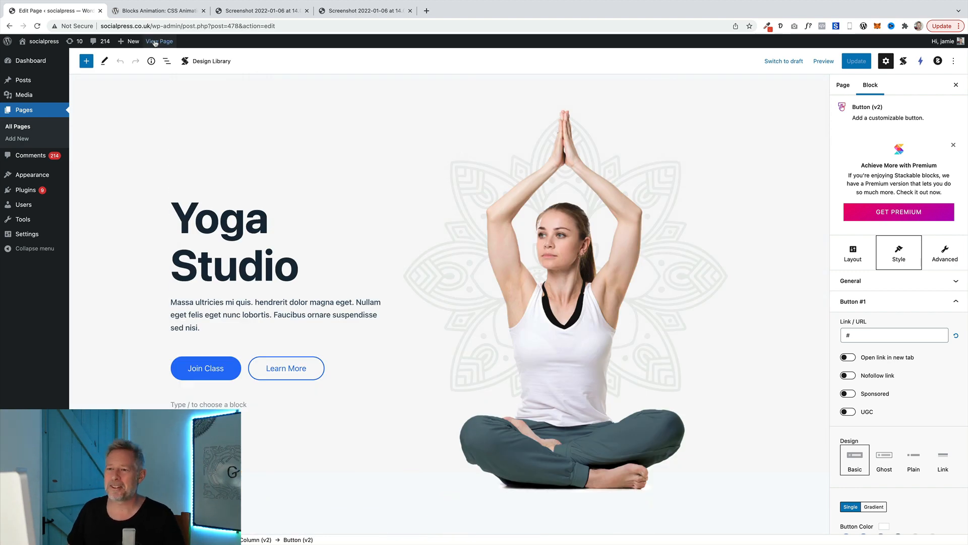
Watch the hero image fade in on the live homepage and browse the sections below
click(164, 42)
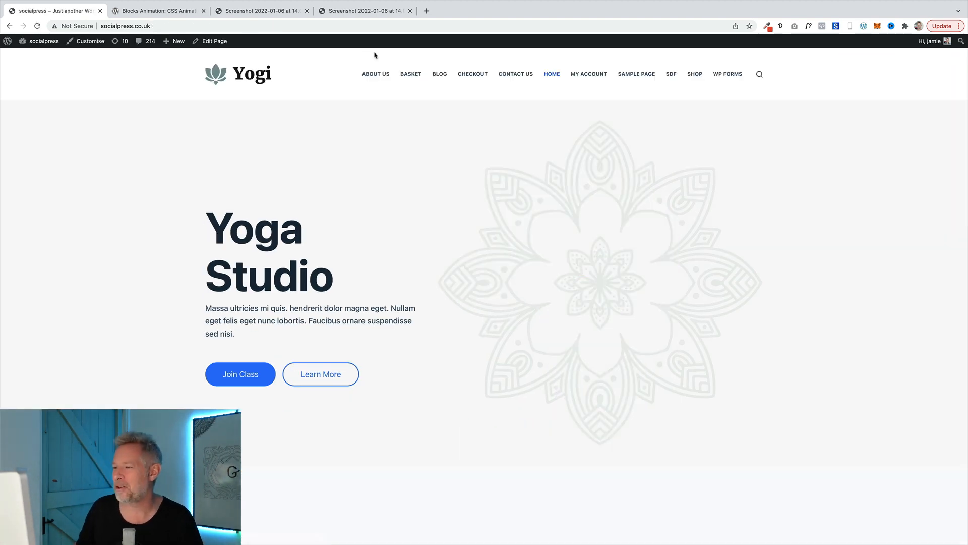
scroll(down, 3)
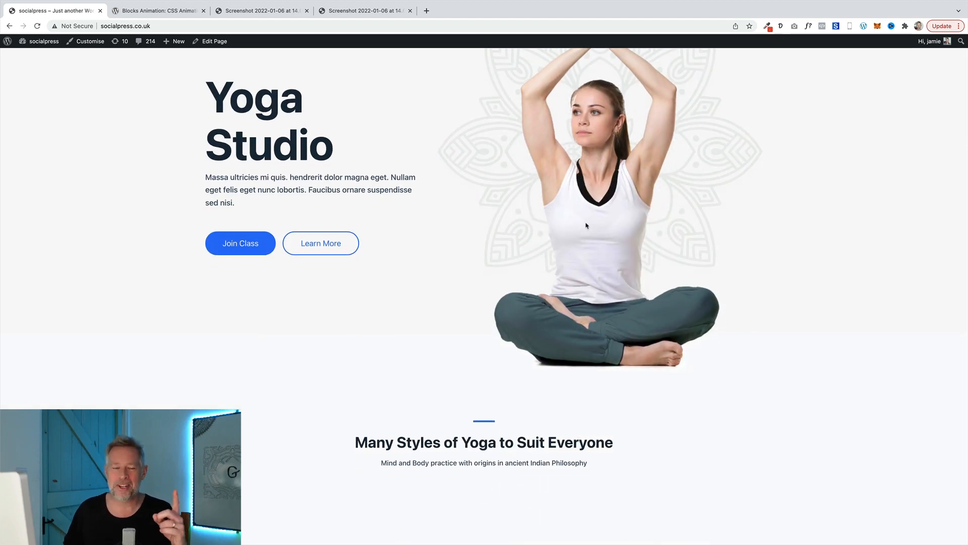
scroll(down, 3)
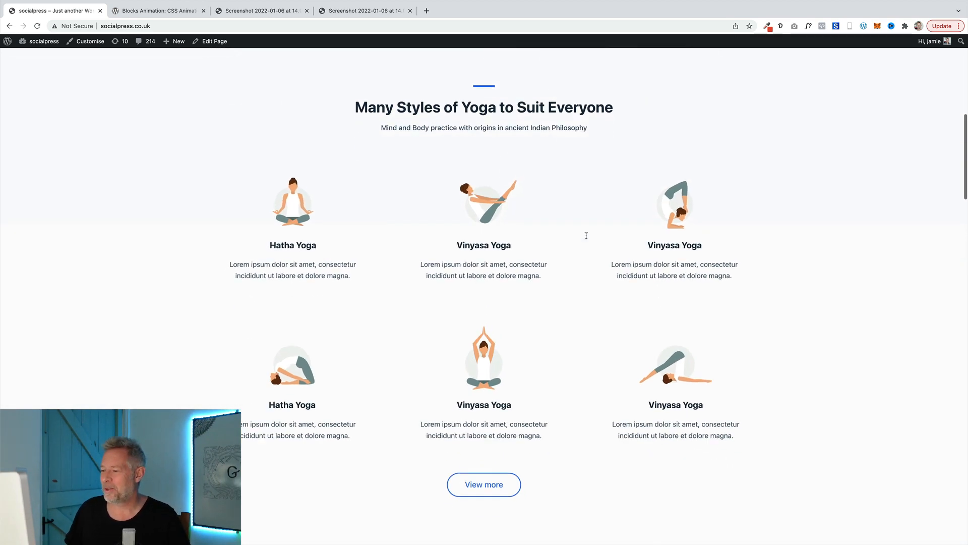
scroll(down, 3)
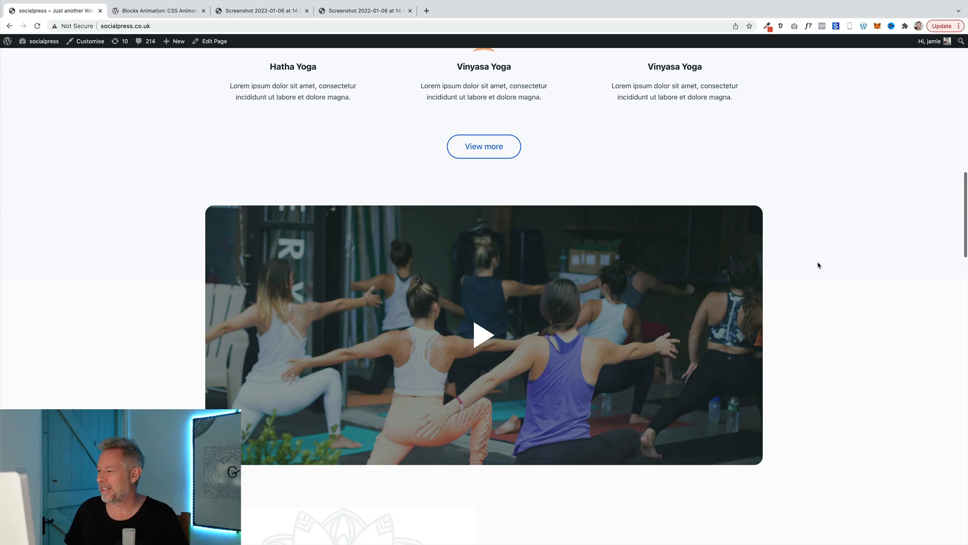
scroll(up, 3)
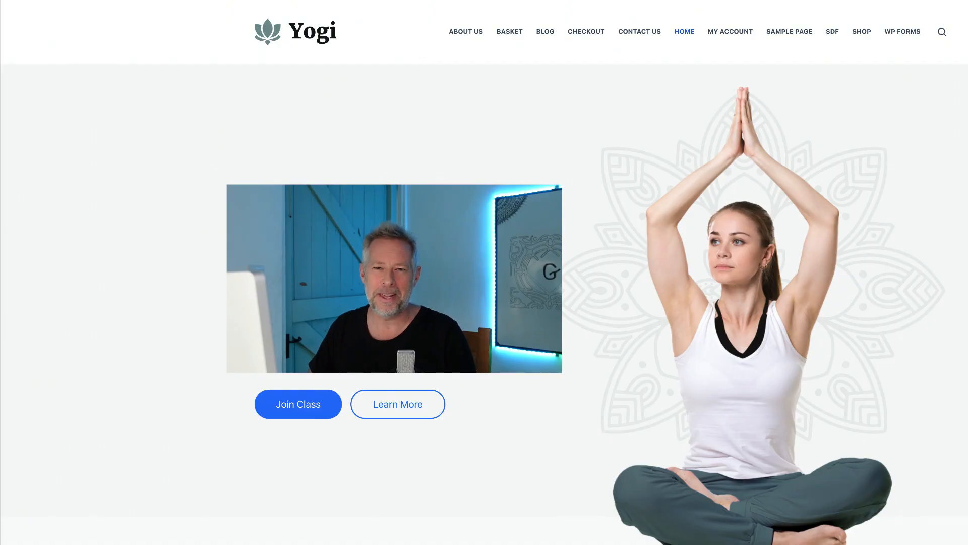